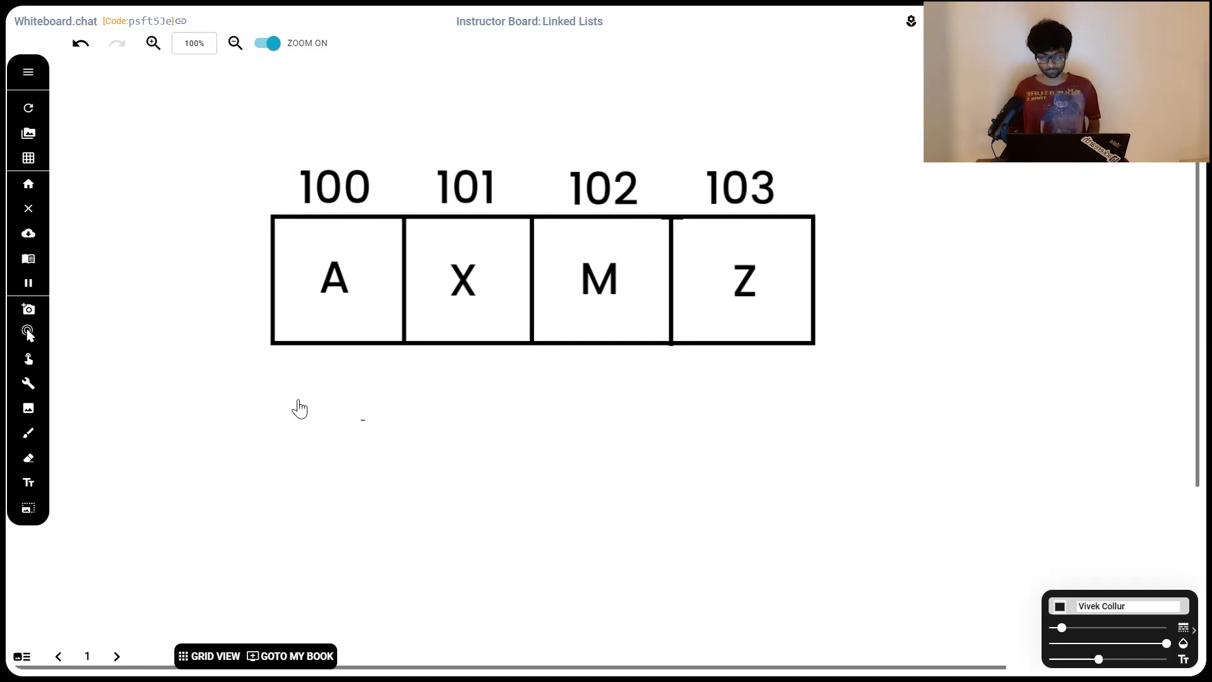
mouse_move(310, 156)
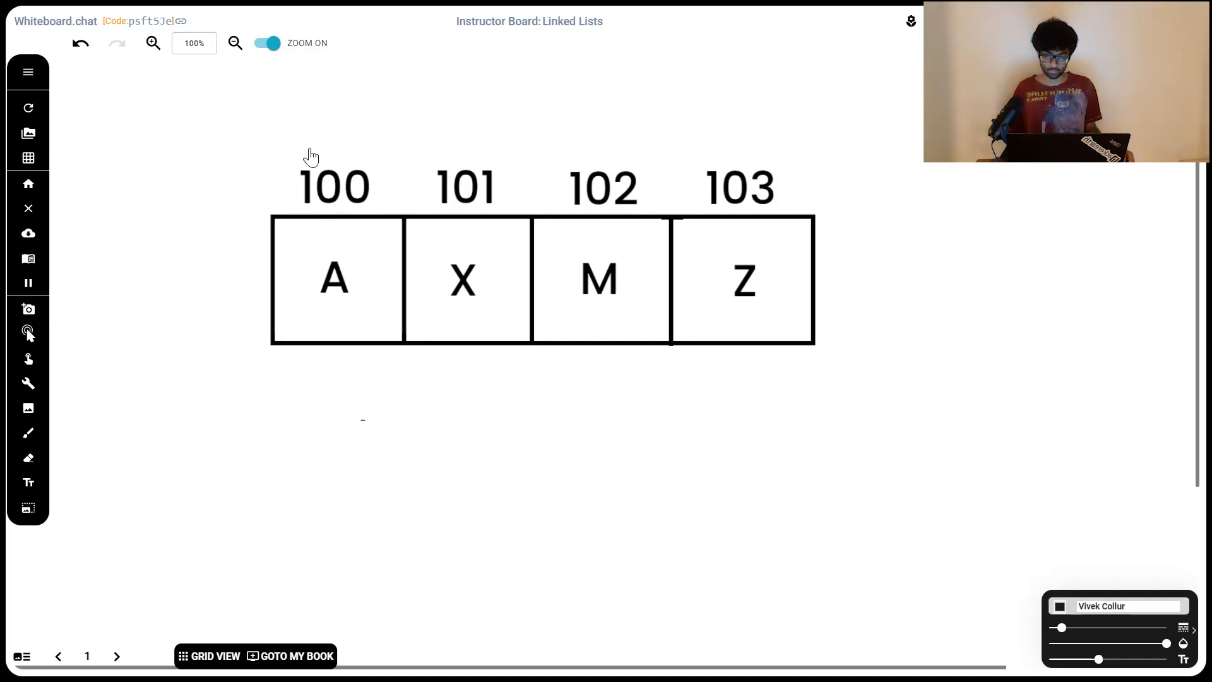
mouse_move(325, 214)
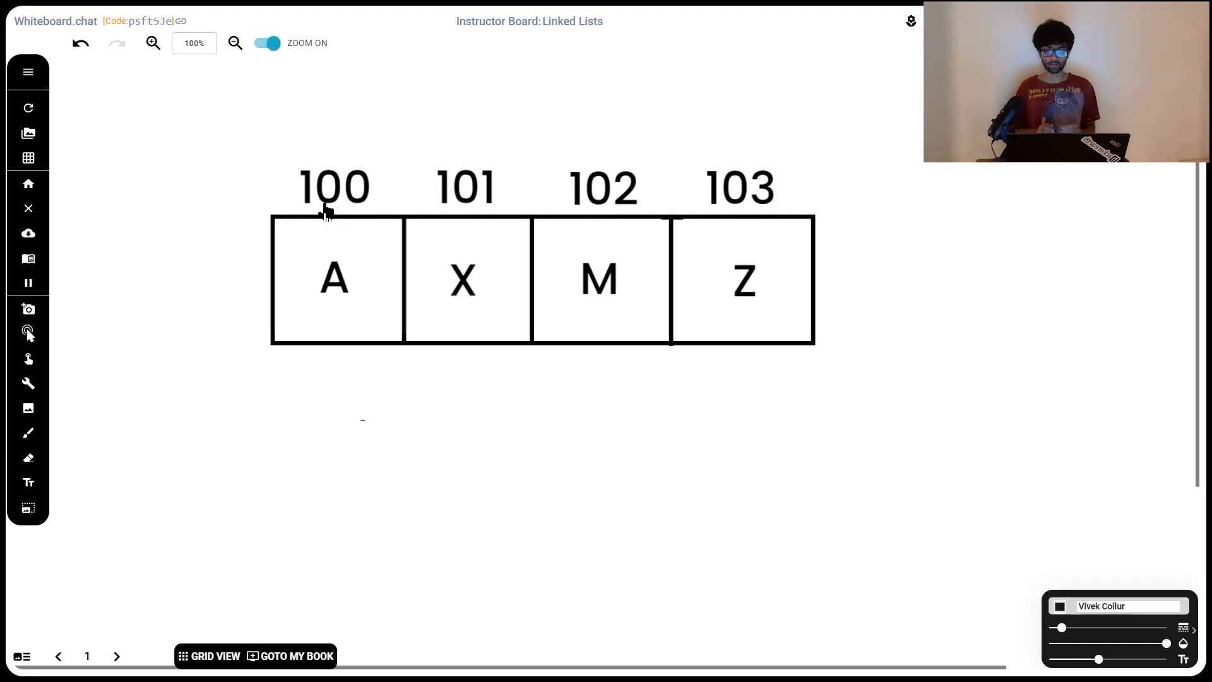
mouse_move(327, 209)
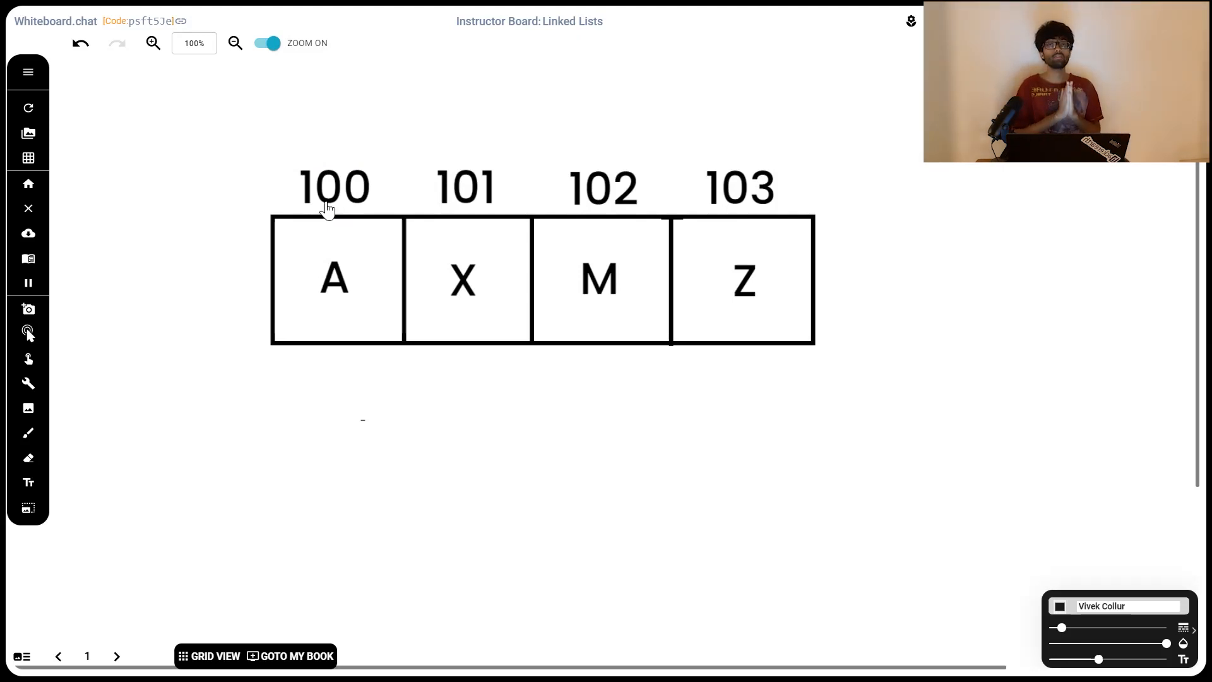
mouse_move(356, 244)
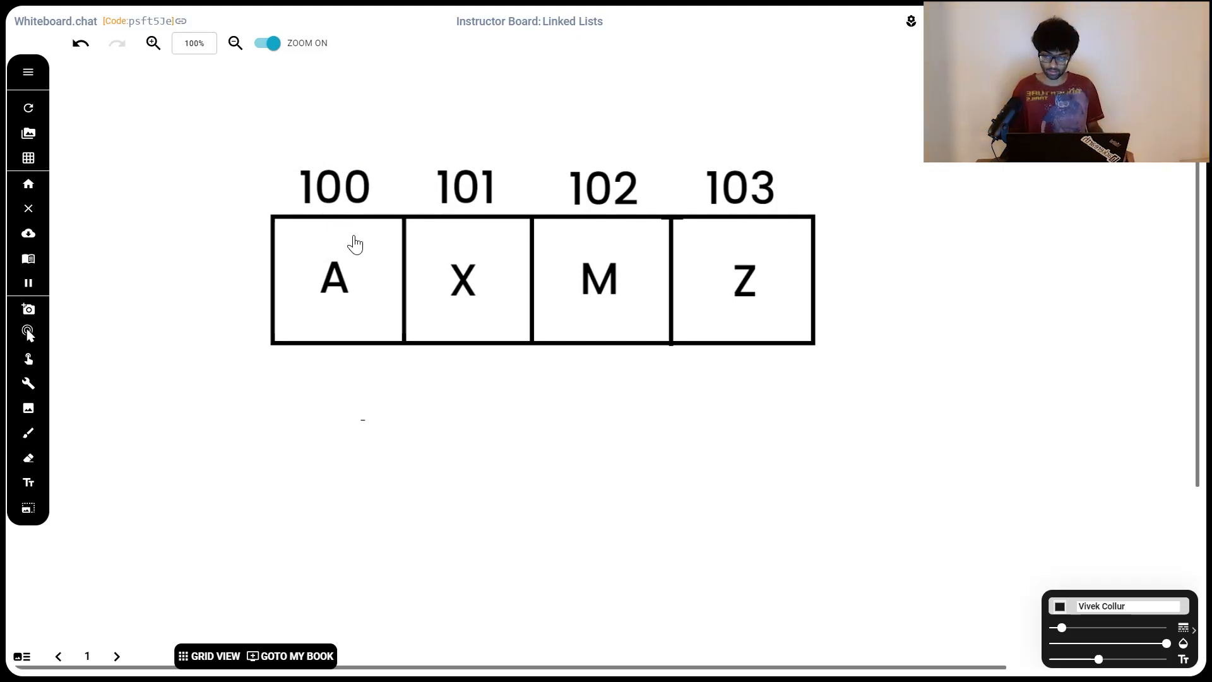
mouse_move(476, 163)
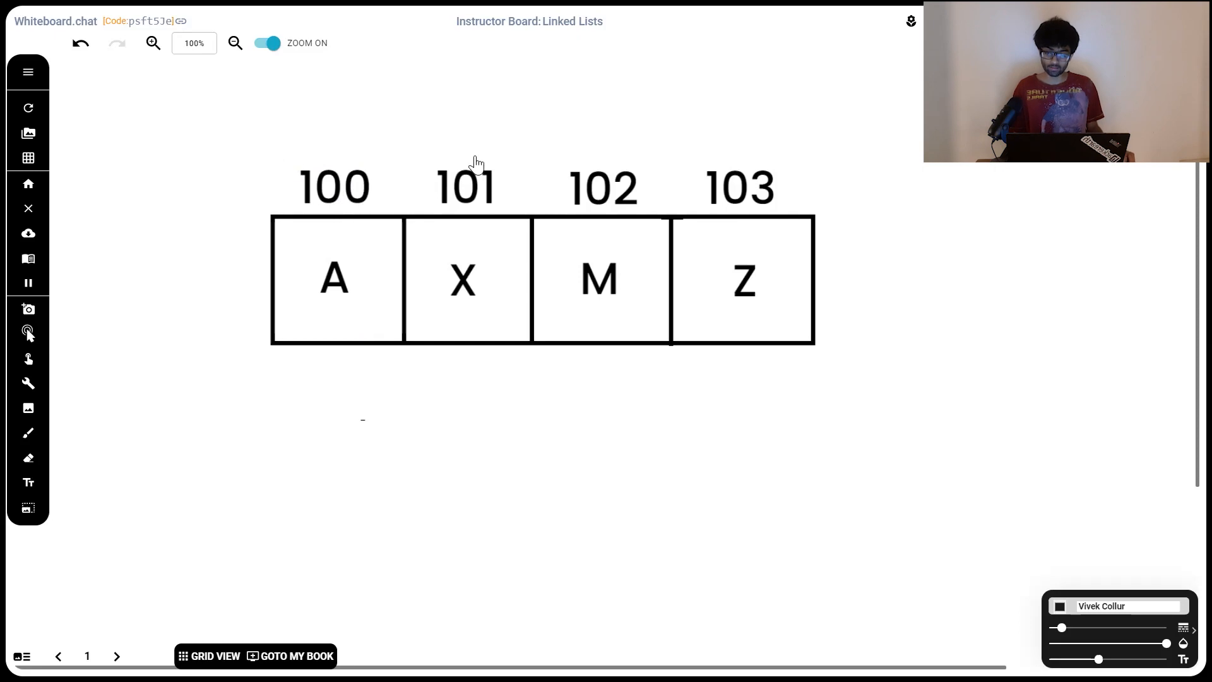
mouse_move(330, 231)
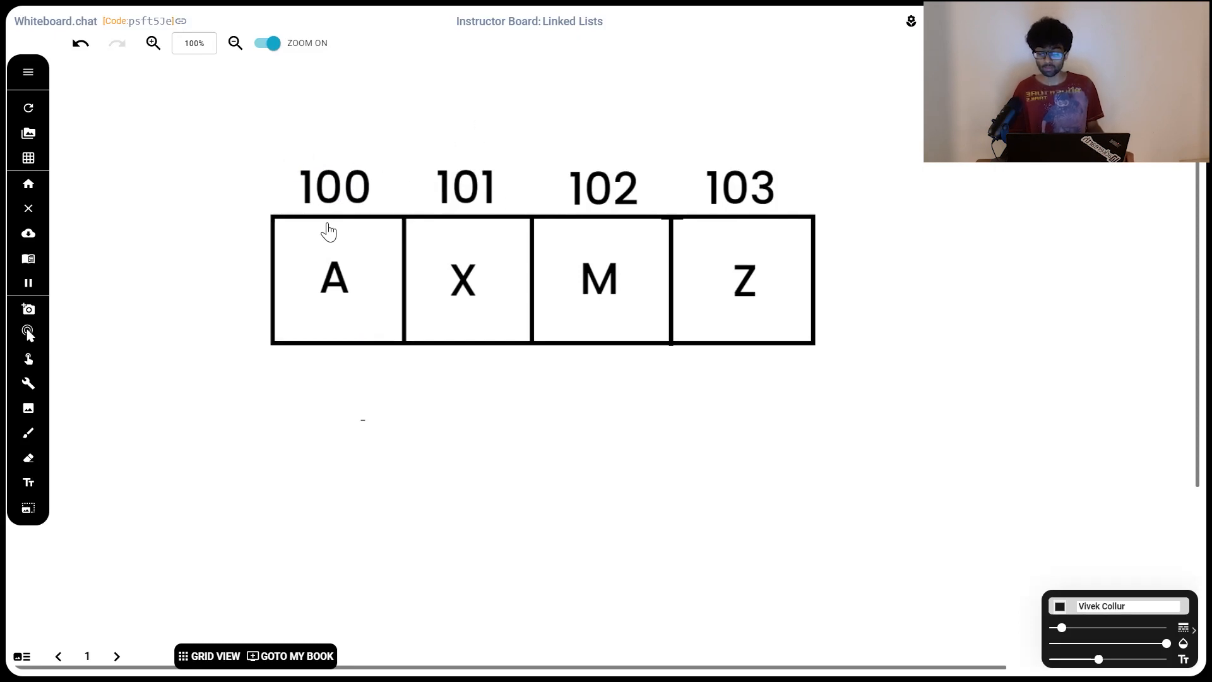
mouse_move(366, 166)
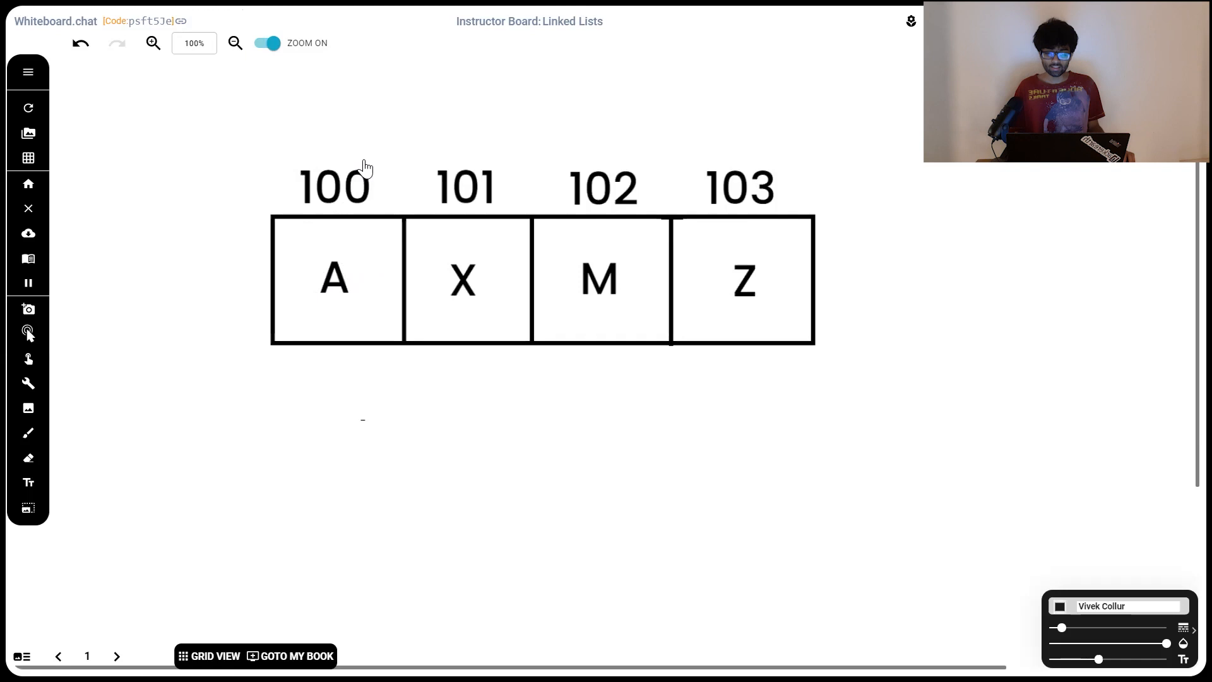
mouse_move(332, 211)
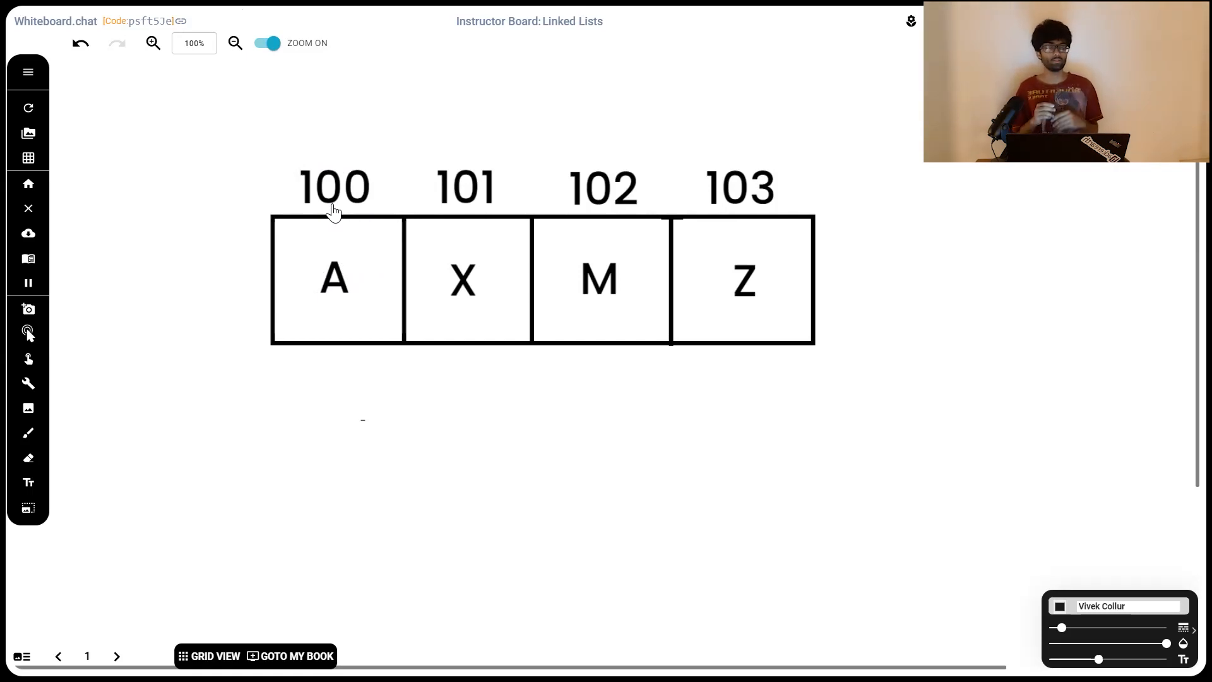
mouse_move(355, 214)
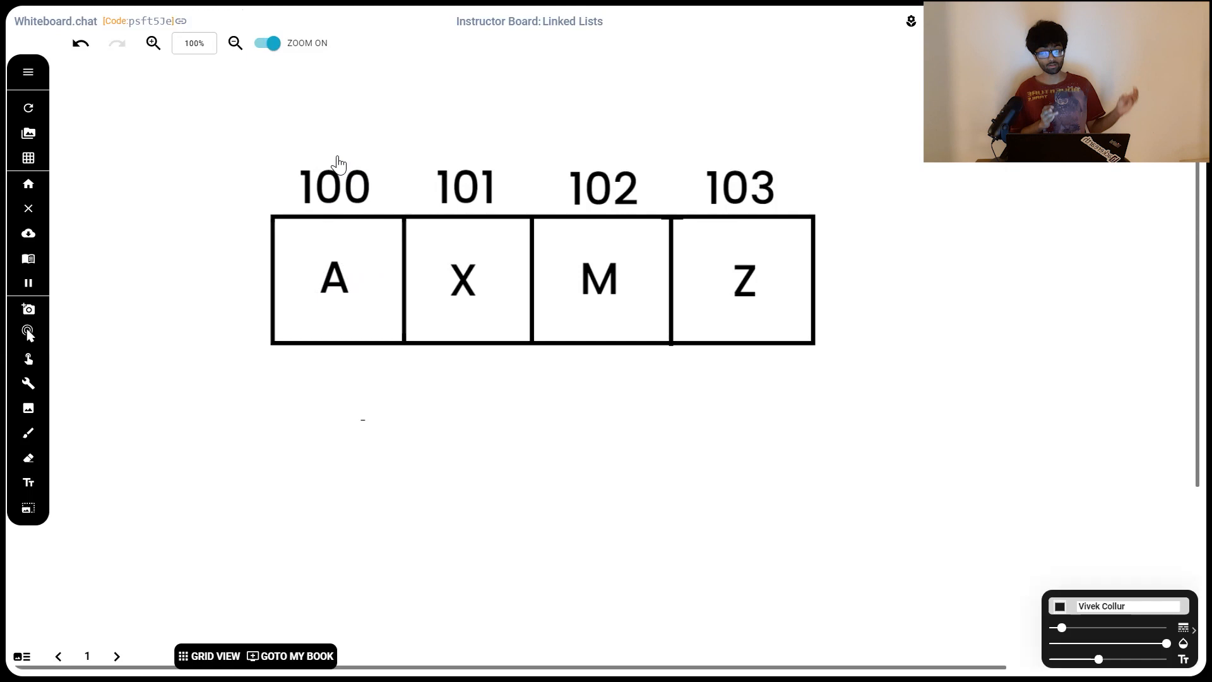
mouse_move(302, 226)
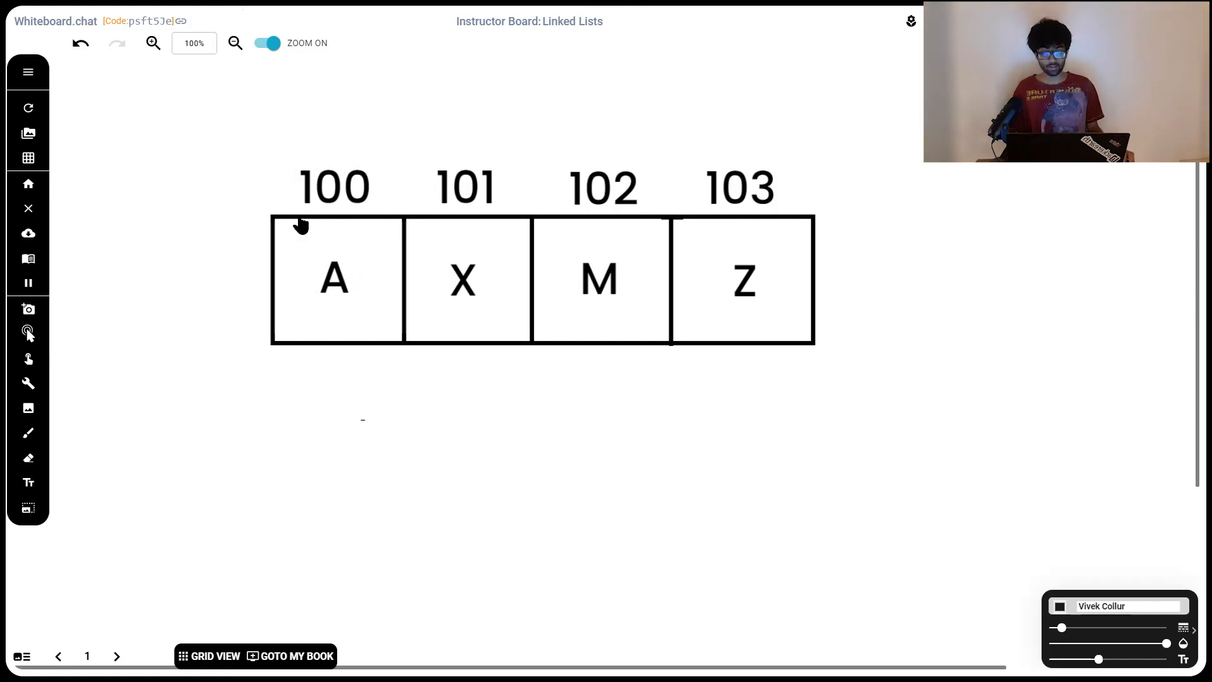
mouse_move(635, 172)
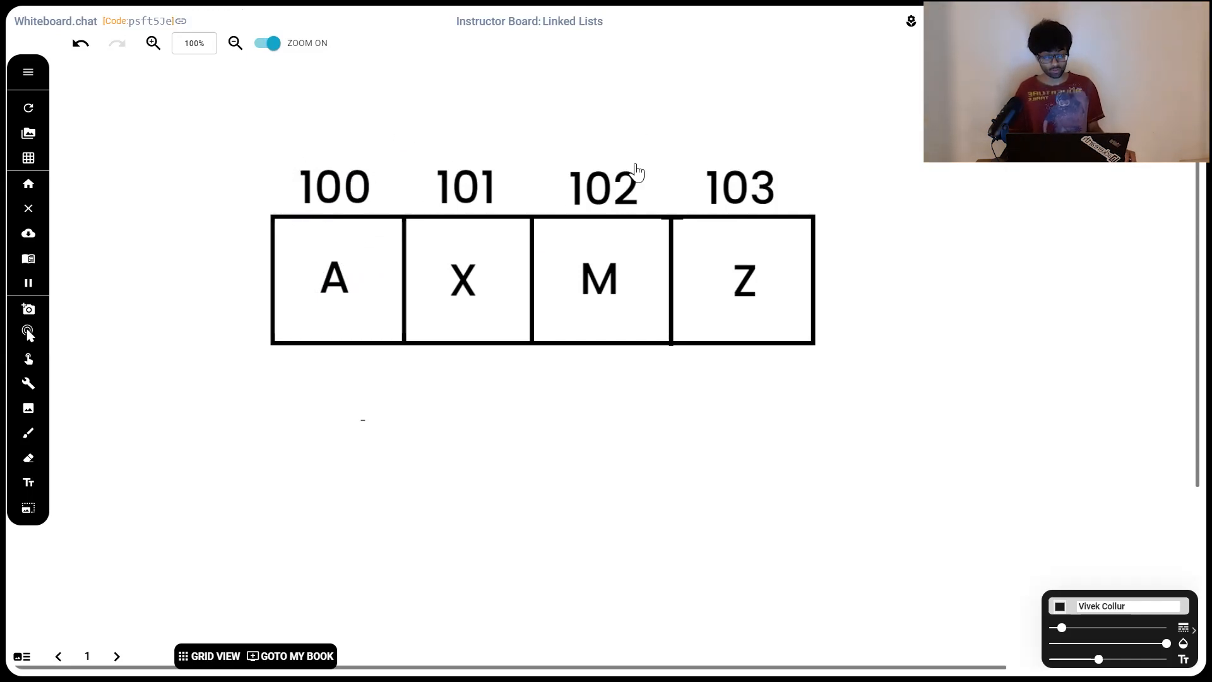
mouse_move(345, 183)
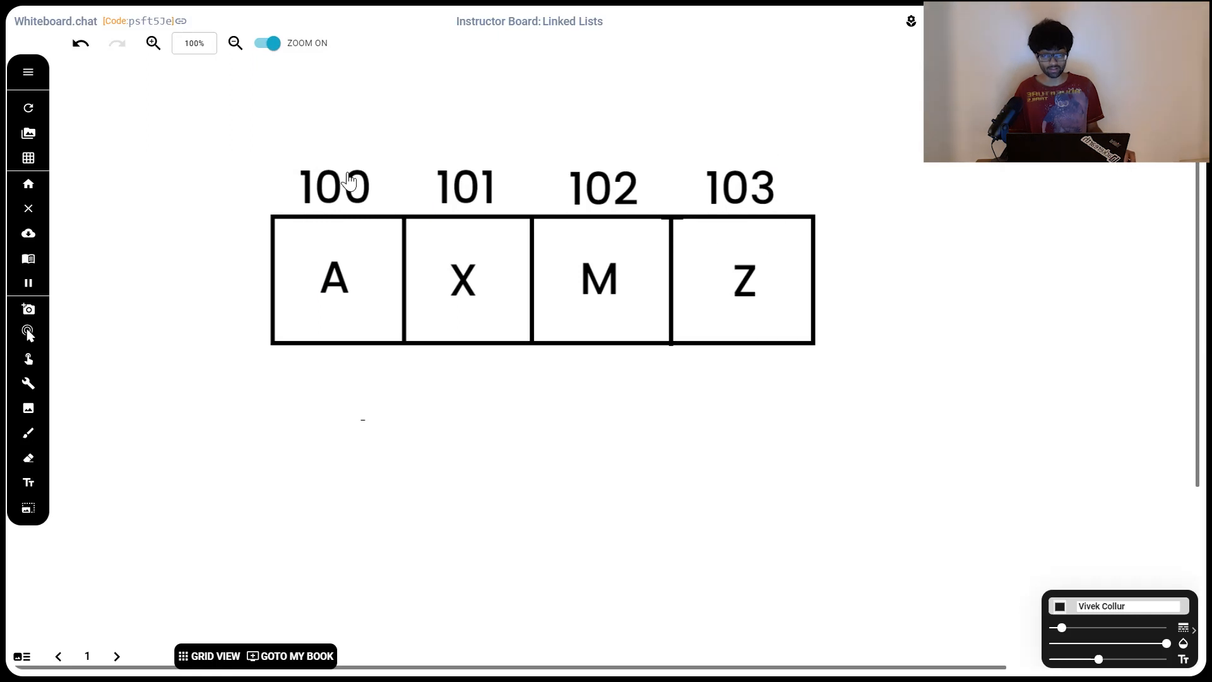
mouse_move(754, 188)
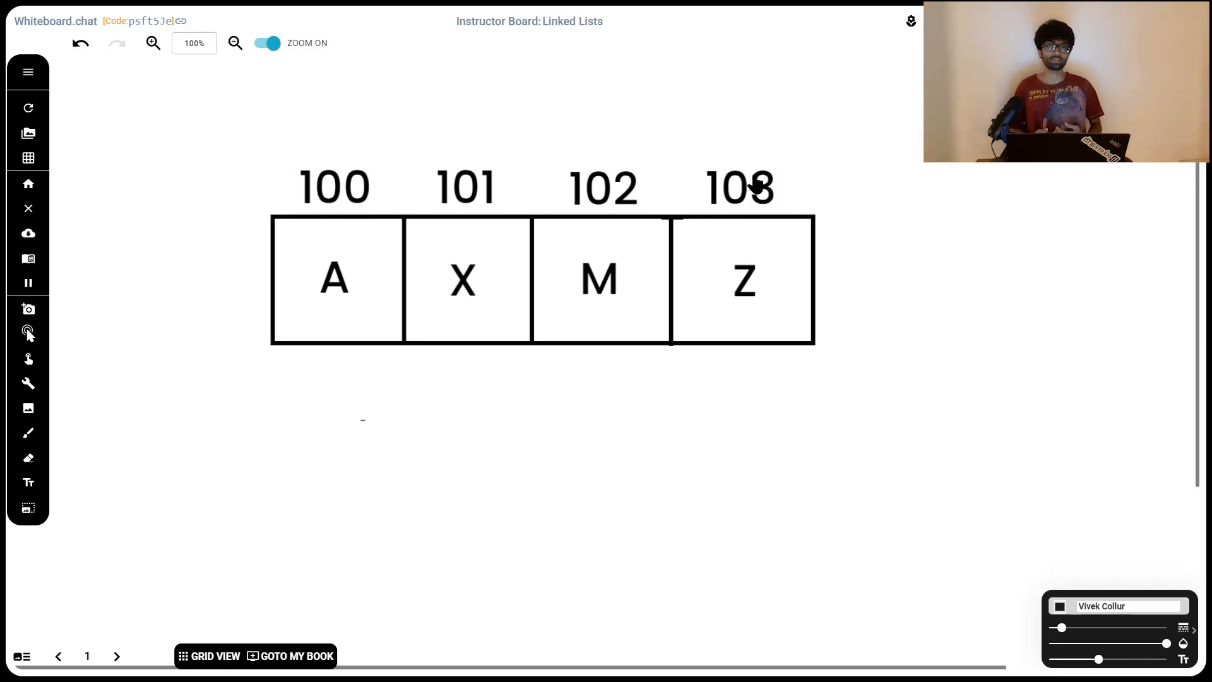
- Go to page 3, showing node 104 with data 120 and next 792
left_click(116, 655)
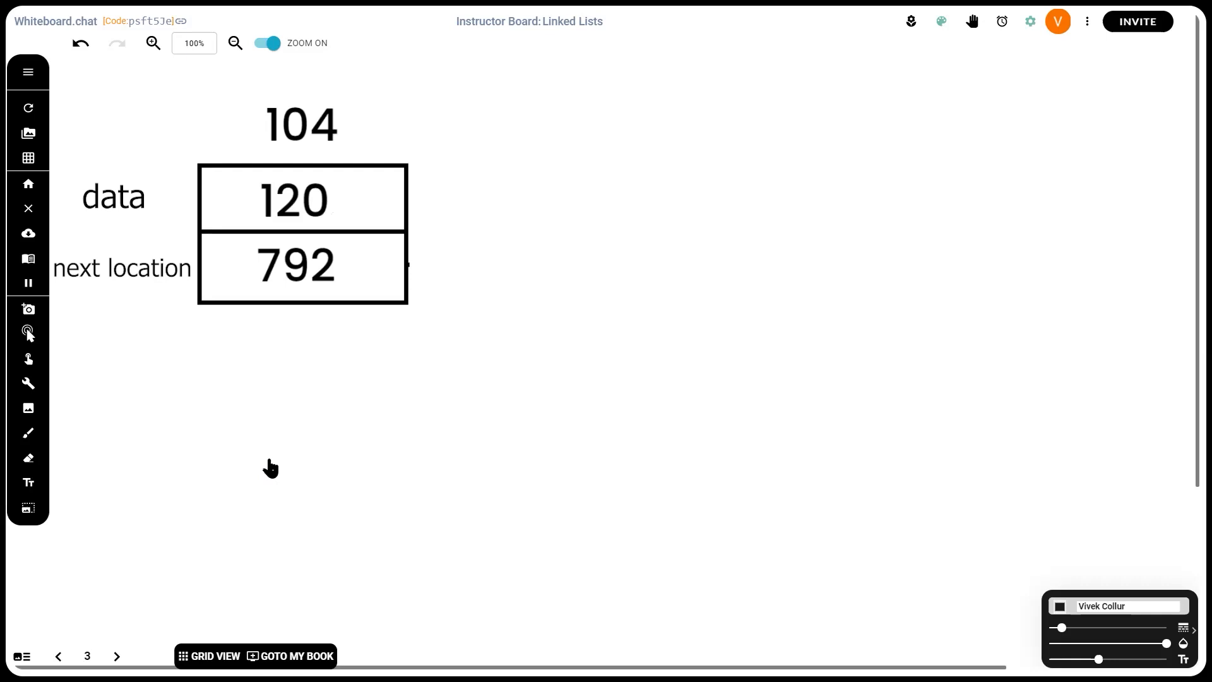
mouse_move(334, 100)
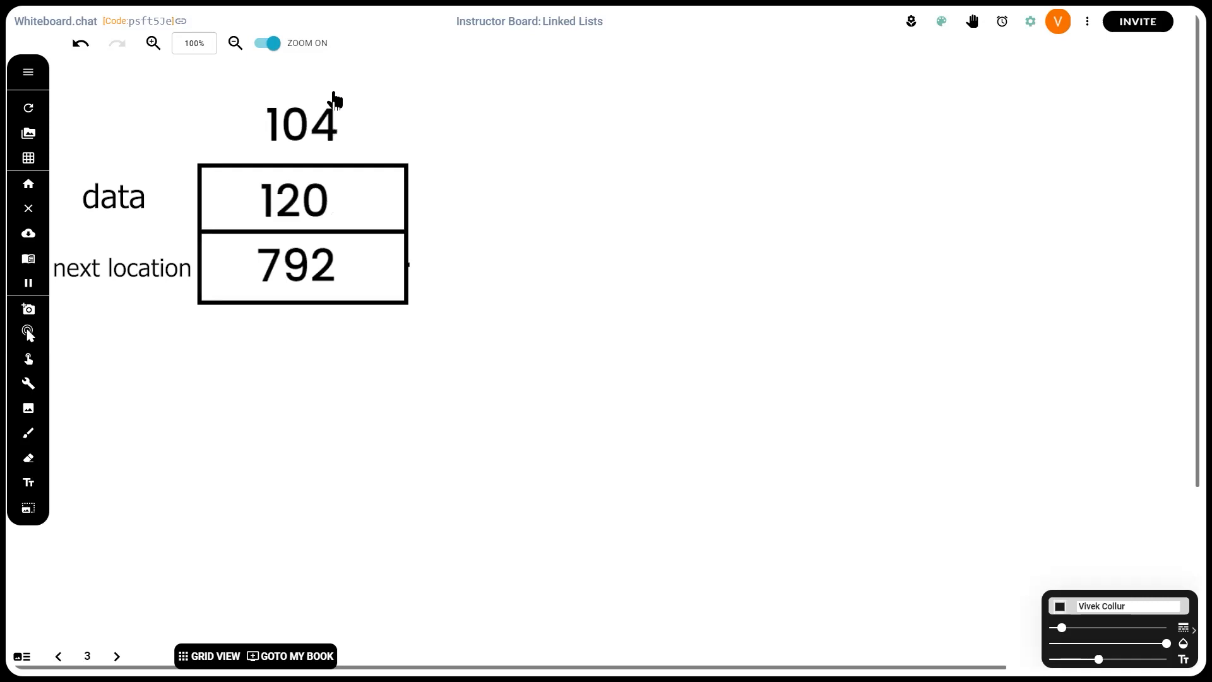
mouse_move(279, 76)
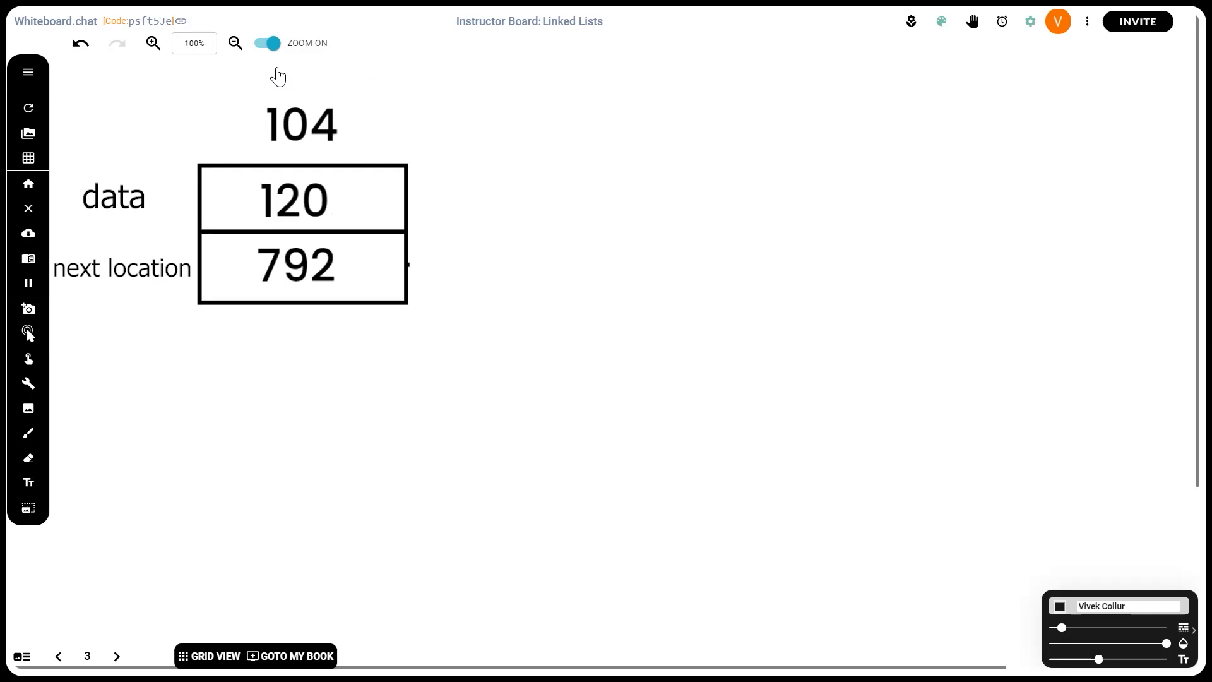
mouse_move(364, 101)
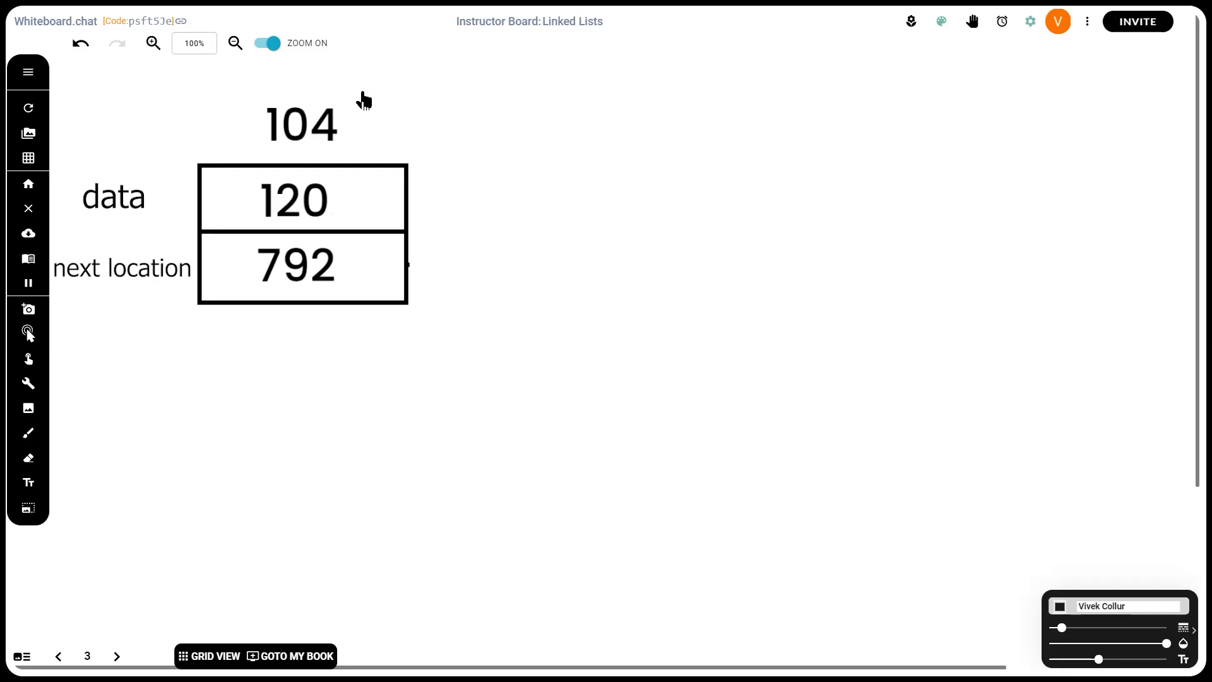
mouse_move(345, 338)
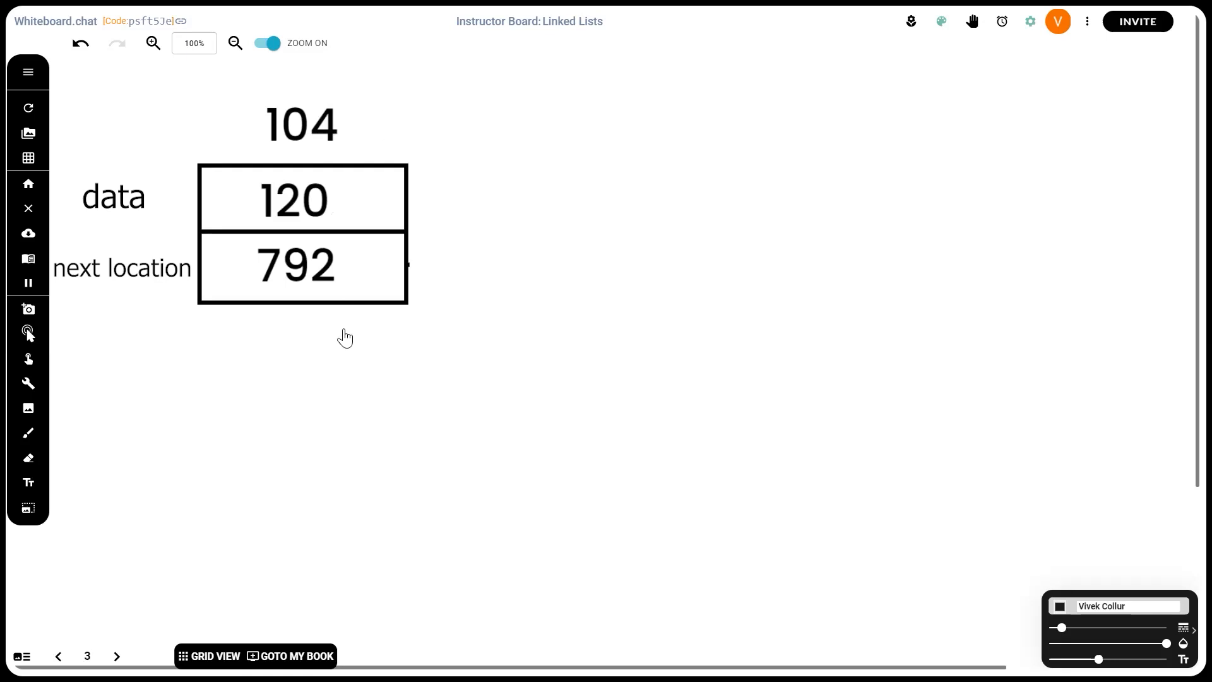
mouse_move(239, 286)
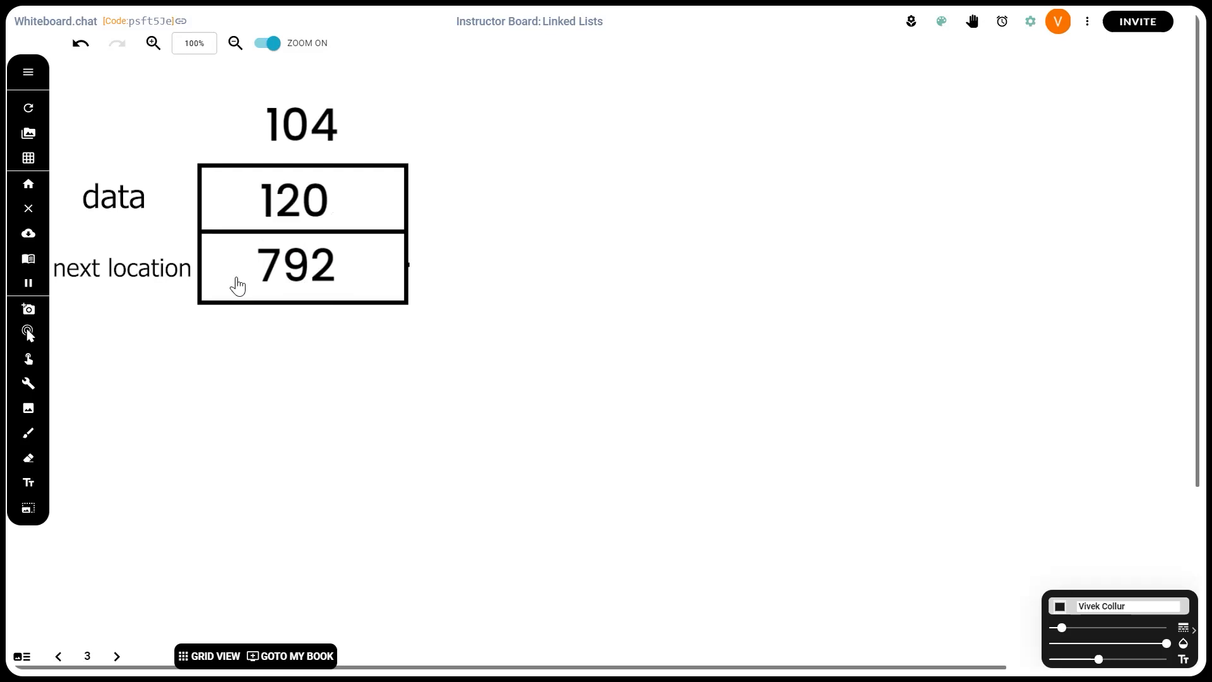
- Reveal node 792 (data 81905) linked toward node 6969, ending in NULL
left_click_drag(410, 261, 489, 137)
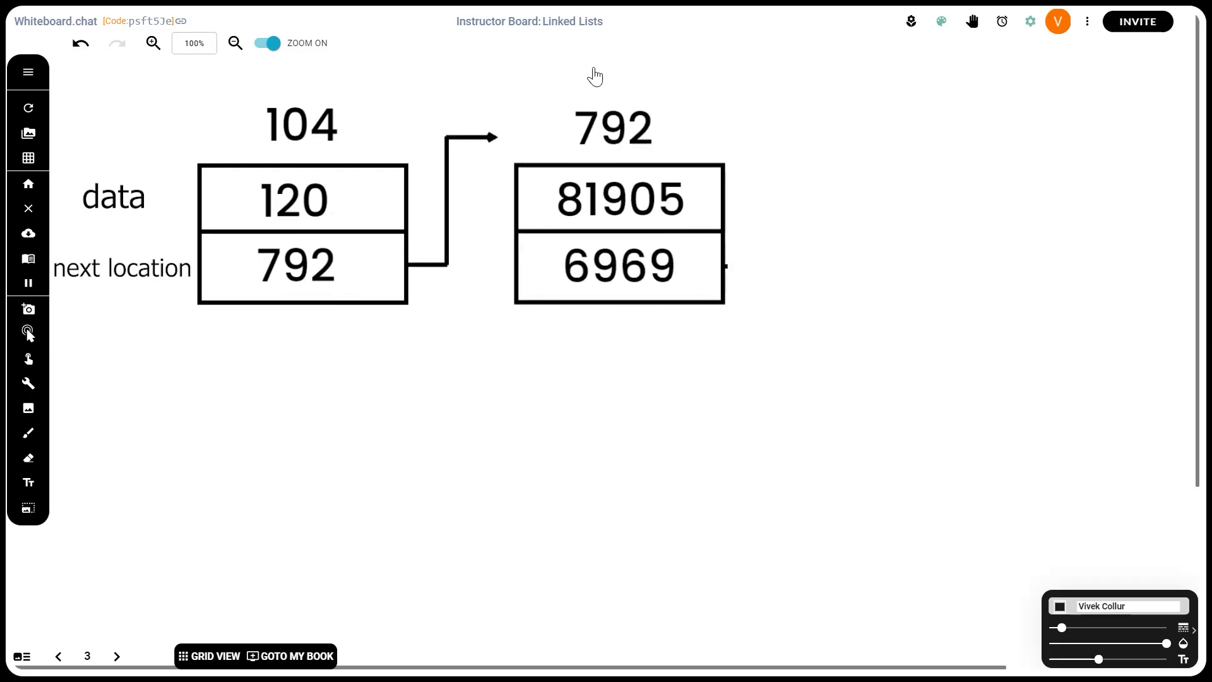
mouse_move(640, 83)
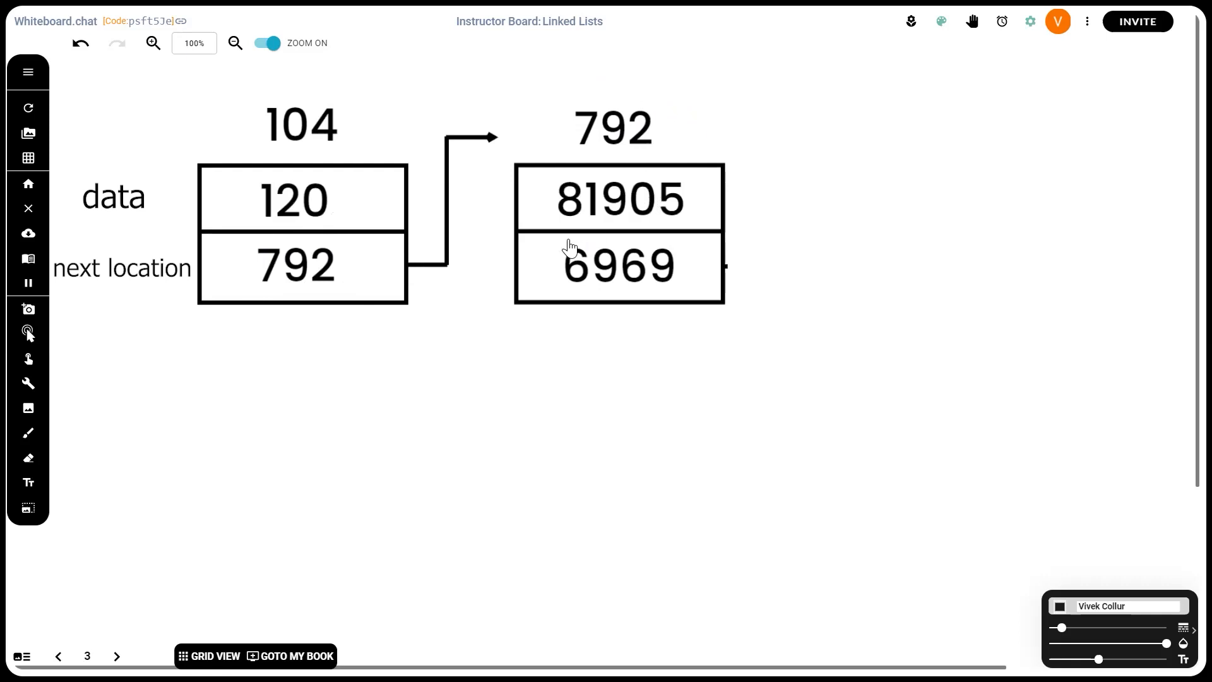
mouse_move(644, 238)
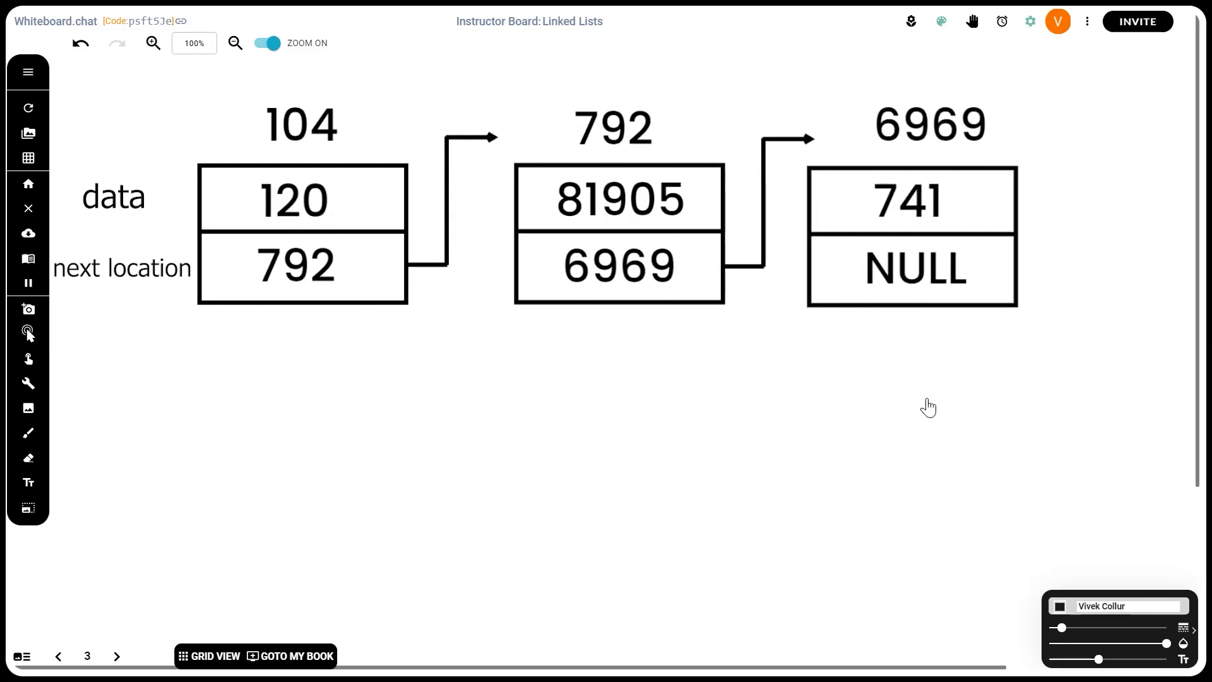
mouse_move(909, 255)
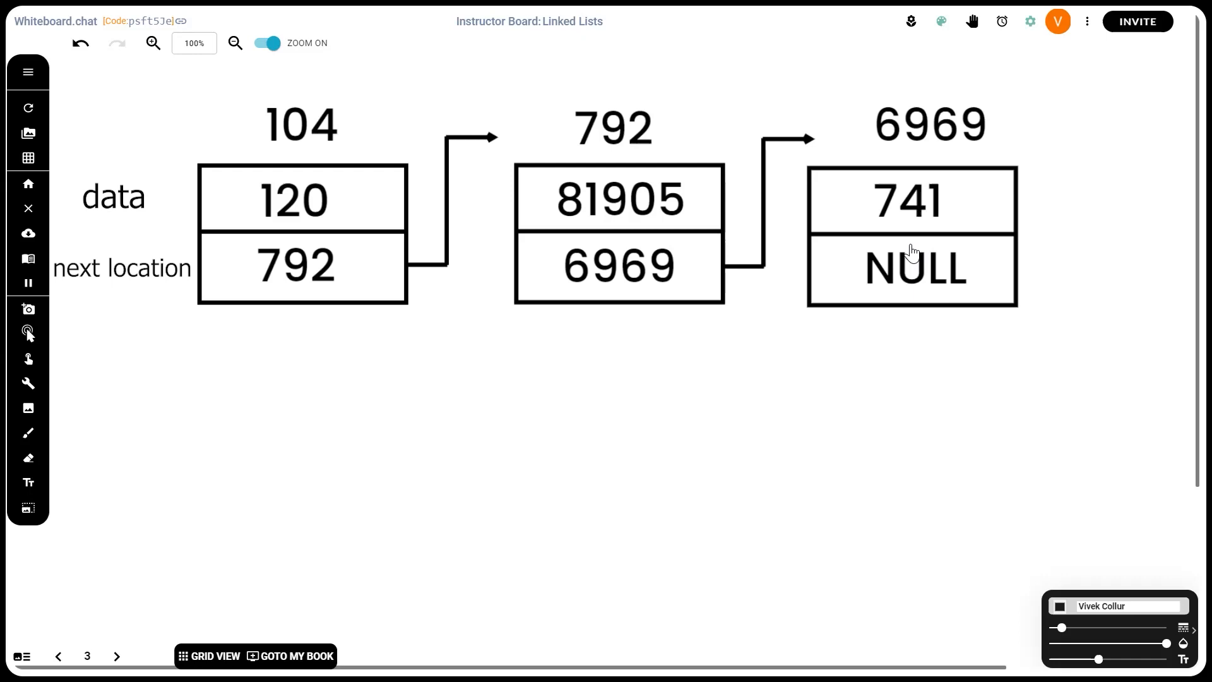
mouse_move(793, 295)
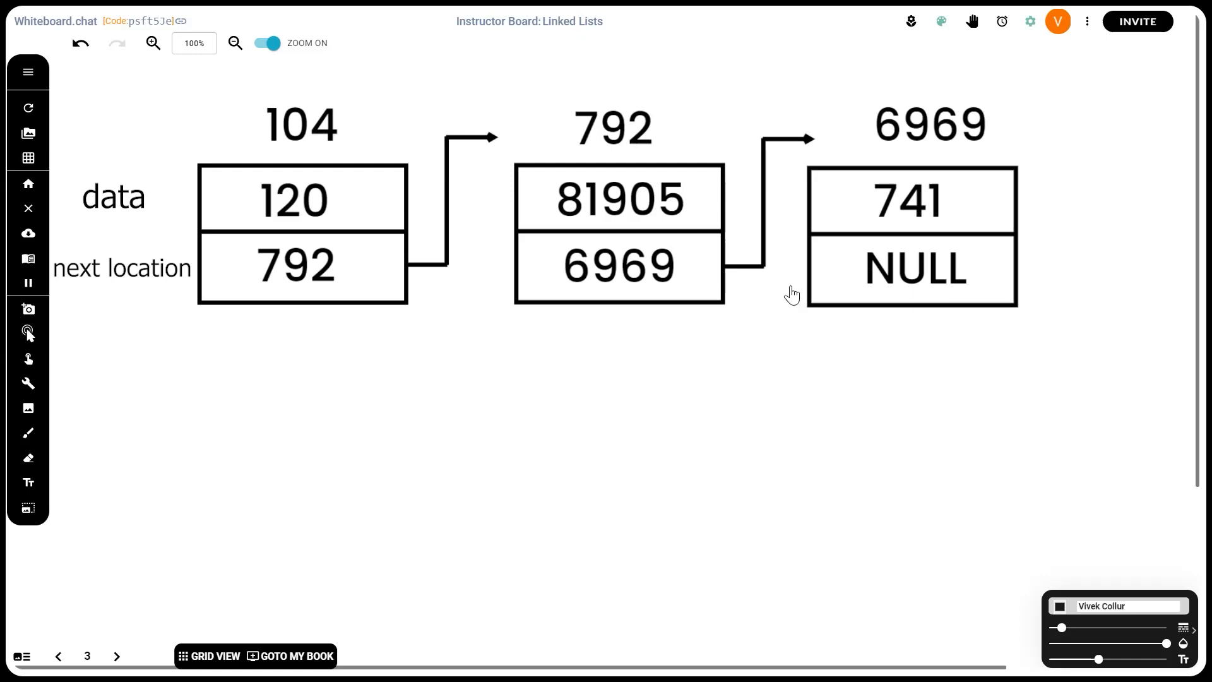
mouse_move(804, 266)
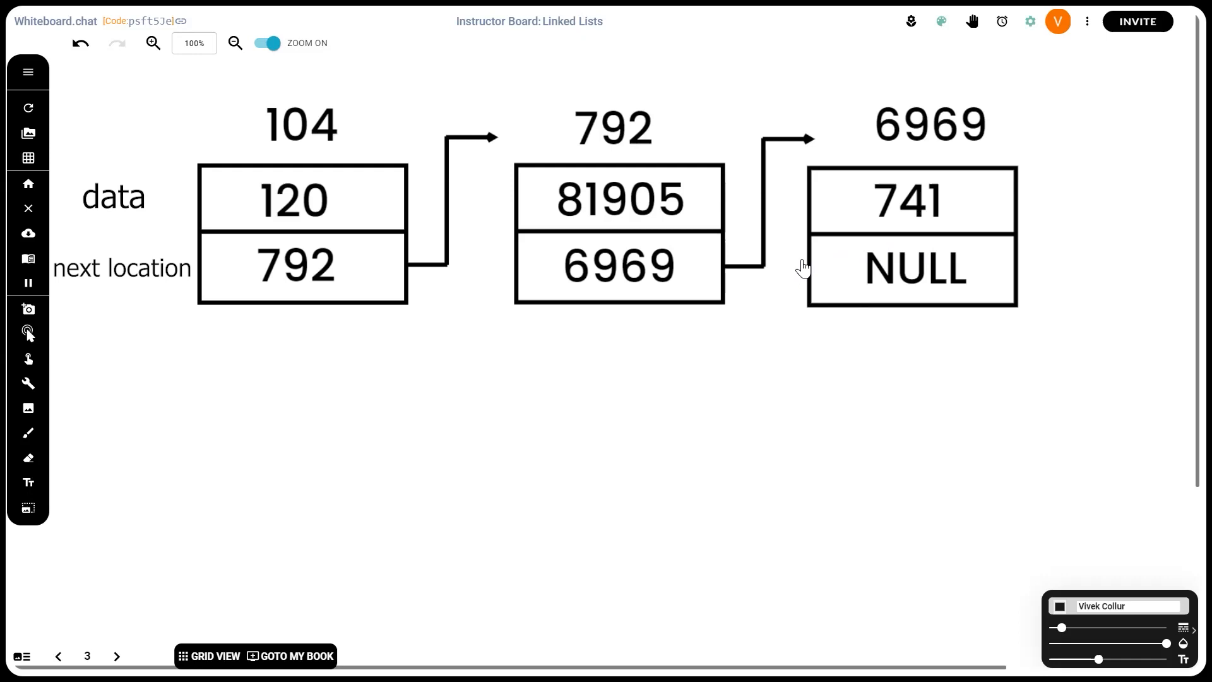
mouse_move(783, 293)
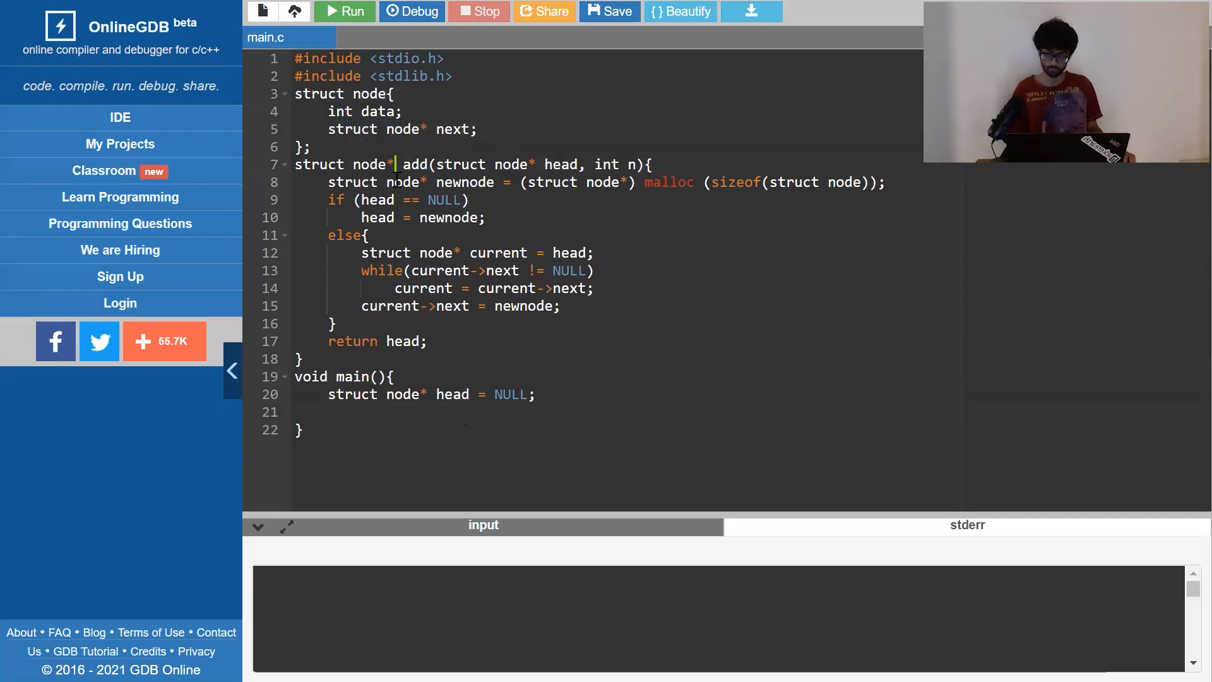
- After the malloc line, add 'newnode -> data = n;' and 'newnode -> next = NULL;'
left_click(331, 183)
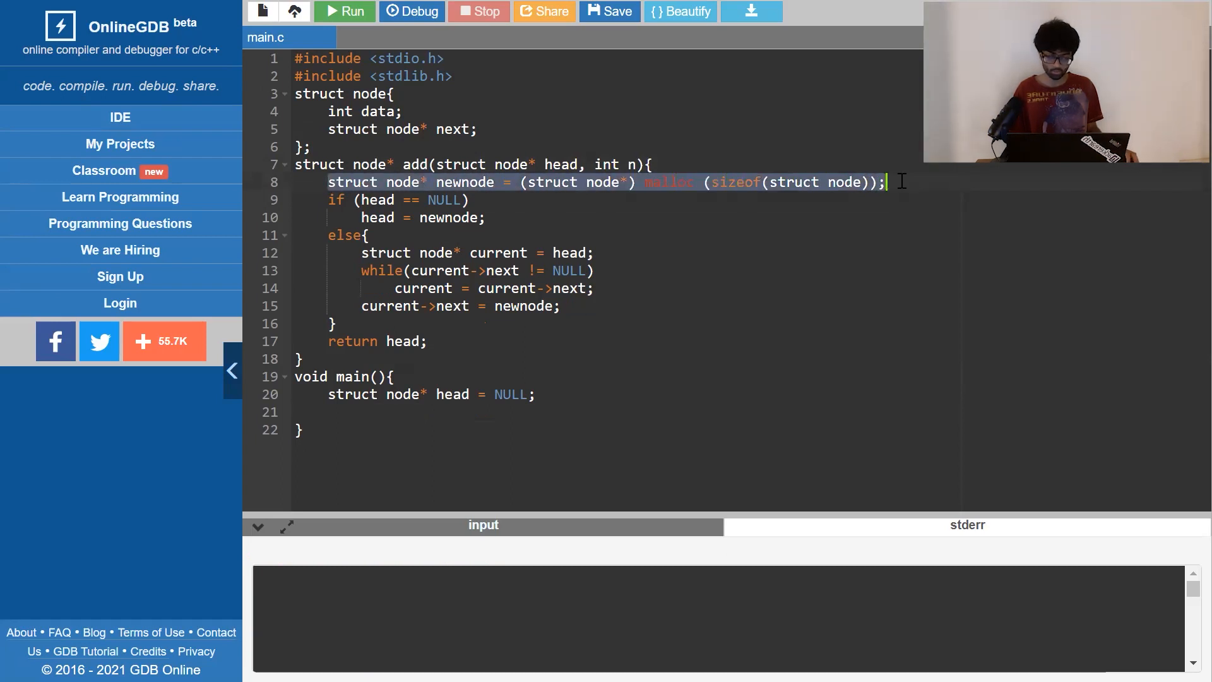
type("newnode -")
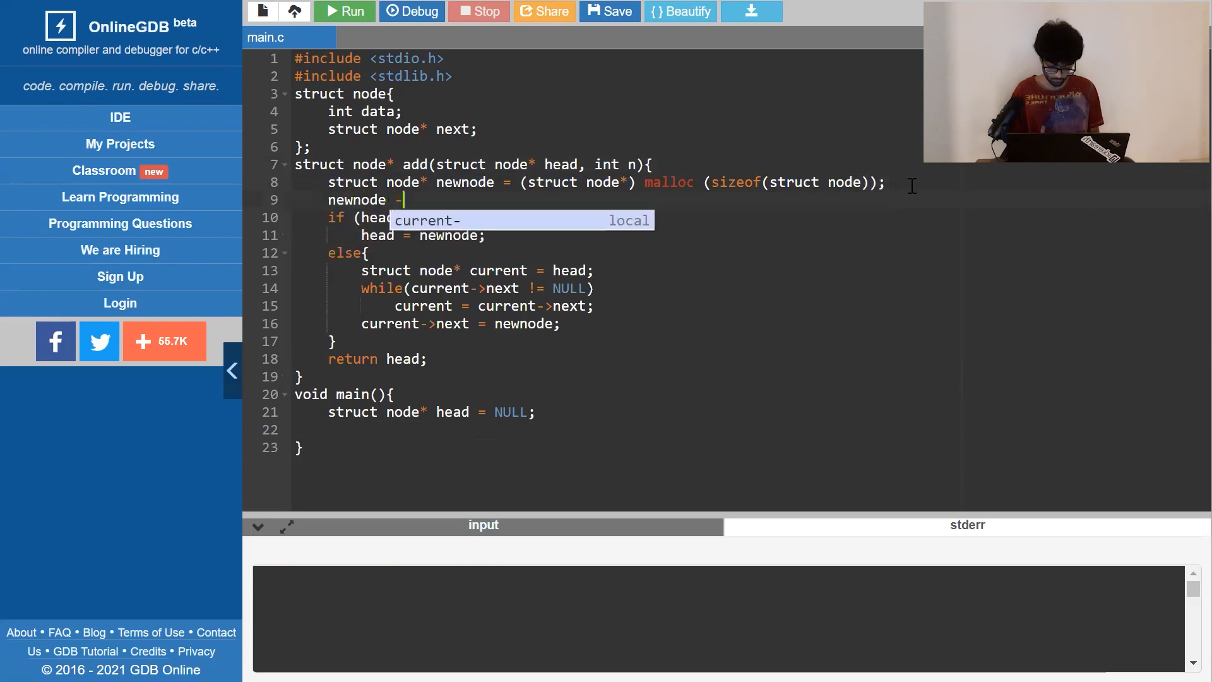
type("> data = n;")
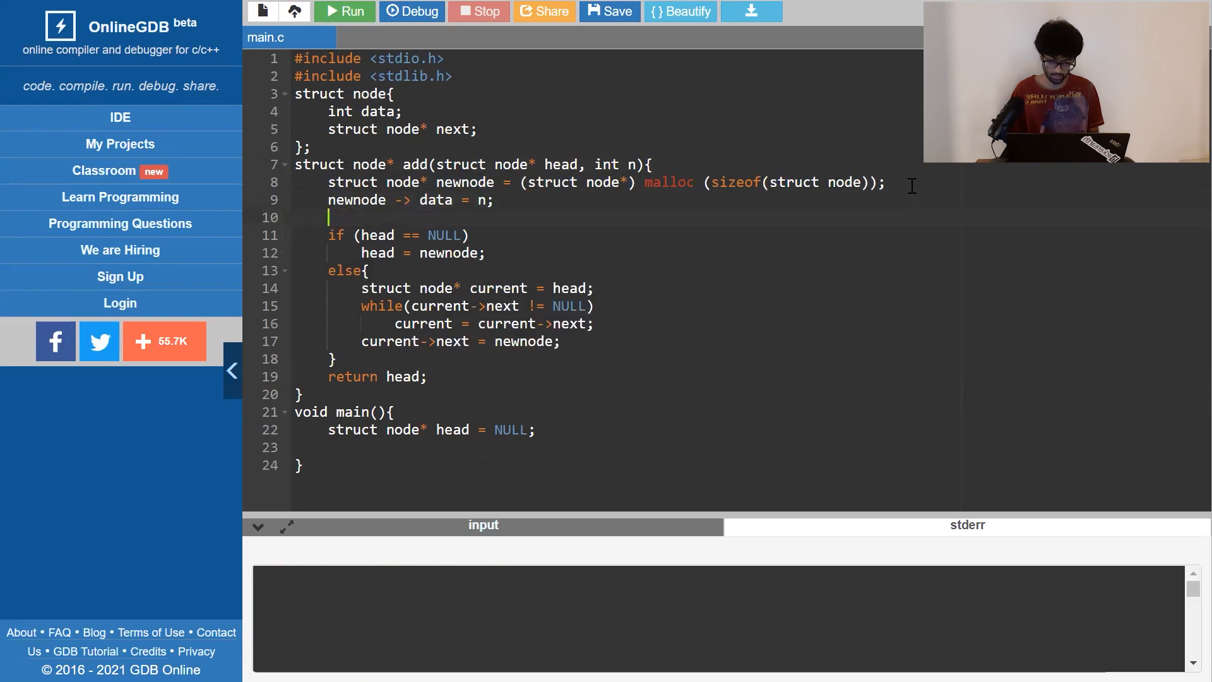
type("newnode")
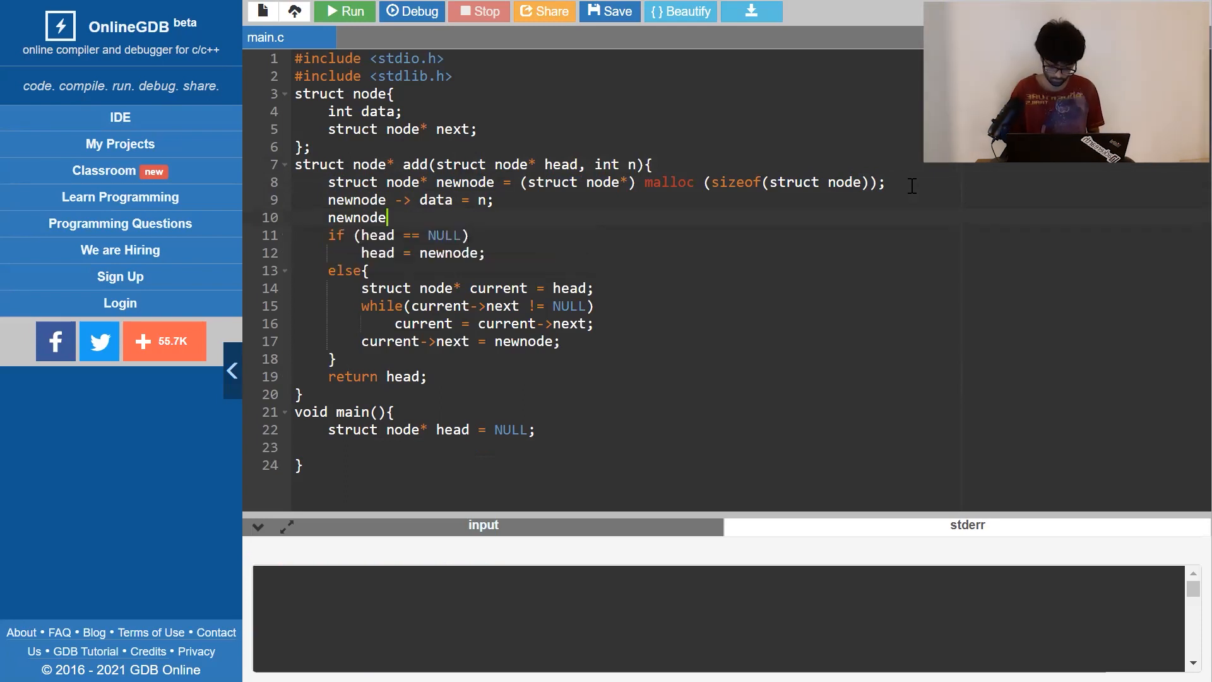
type("-> next =")
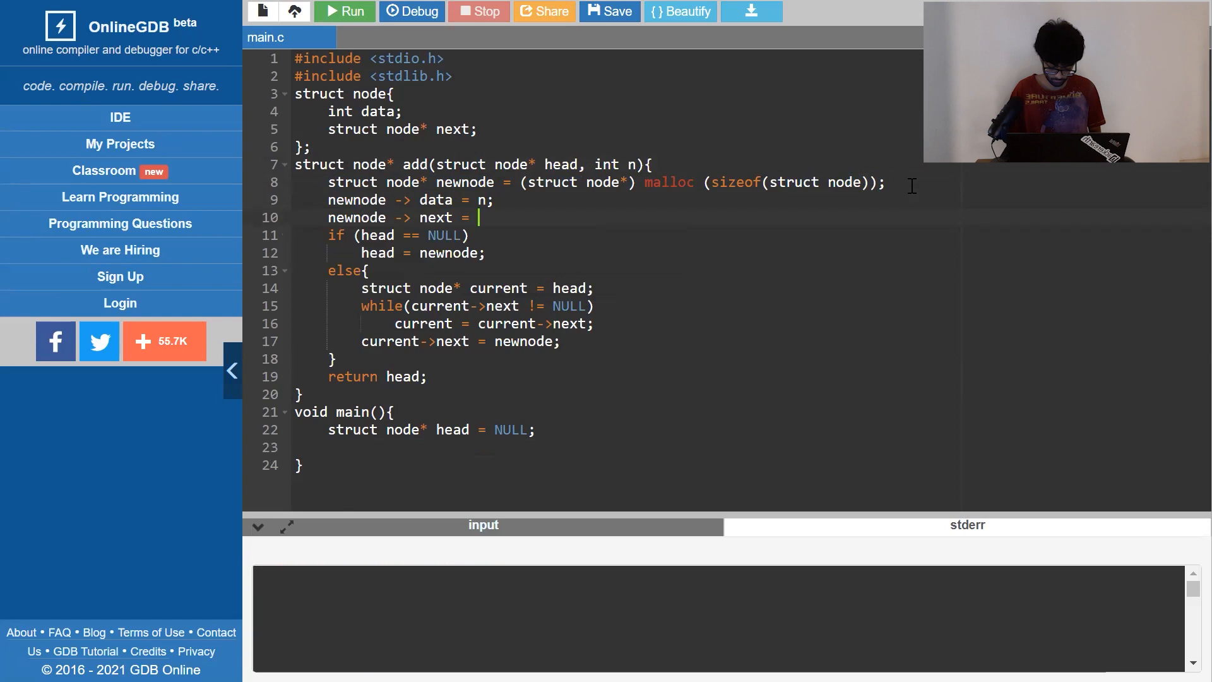
type("NULL;")
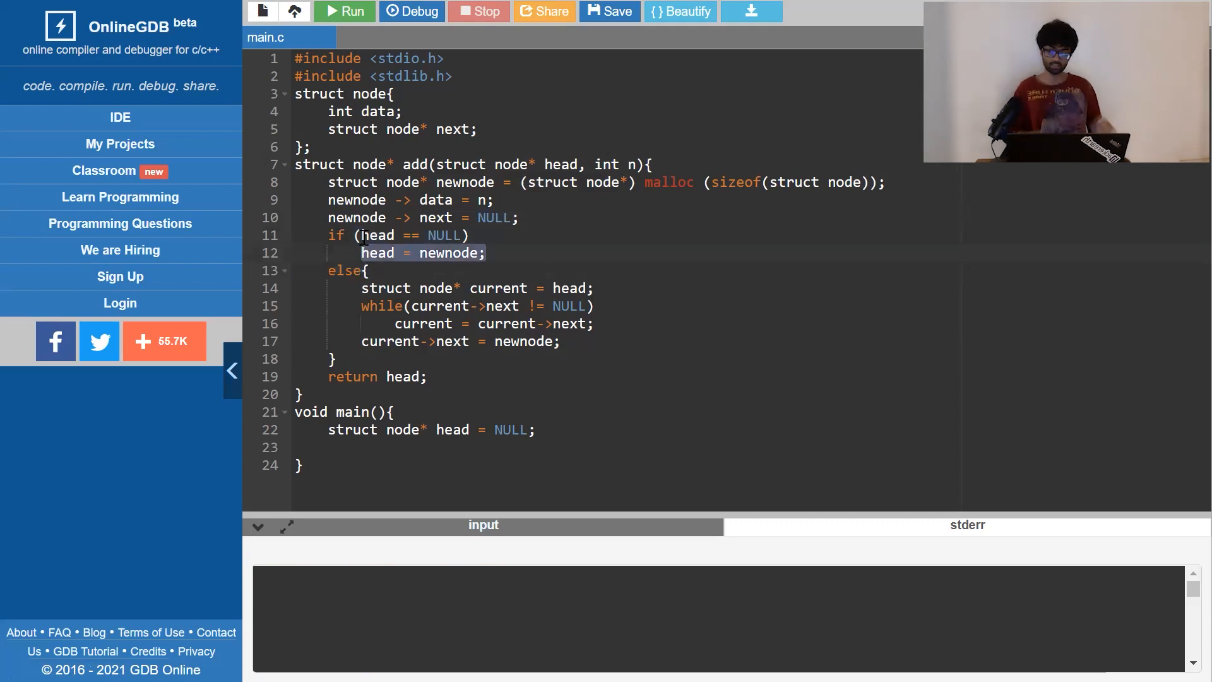
left_click(394, 288)
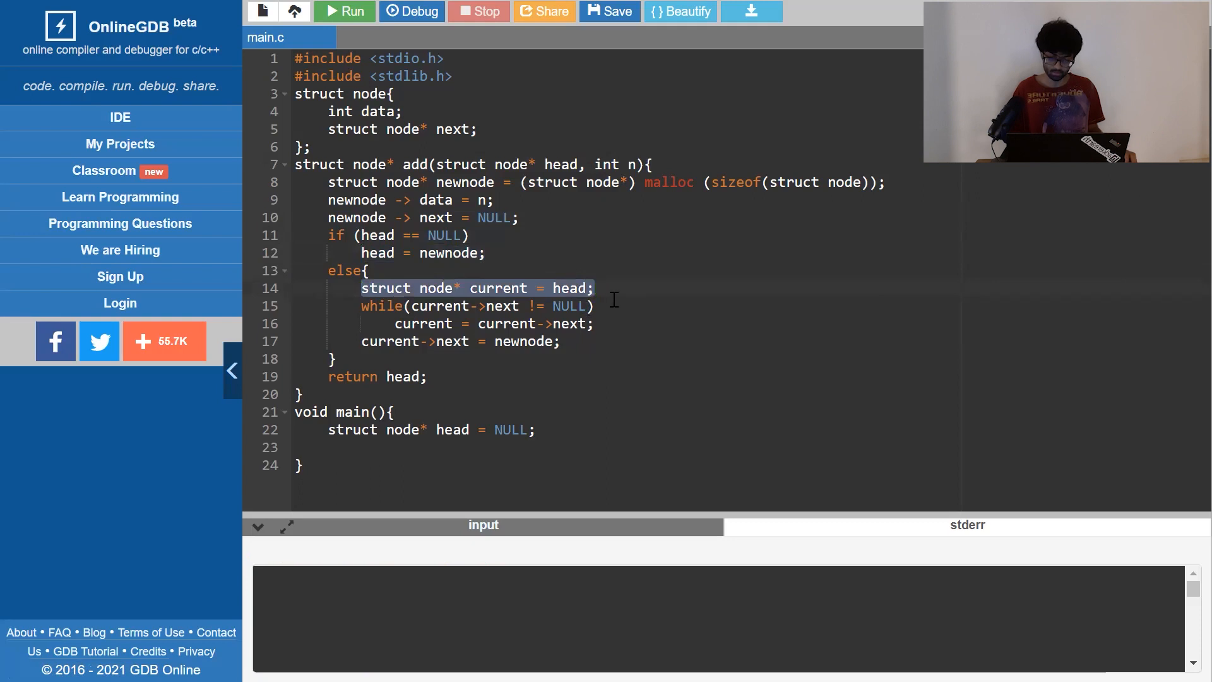
left_click(394, 323)
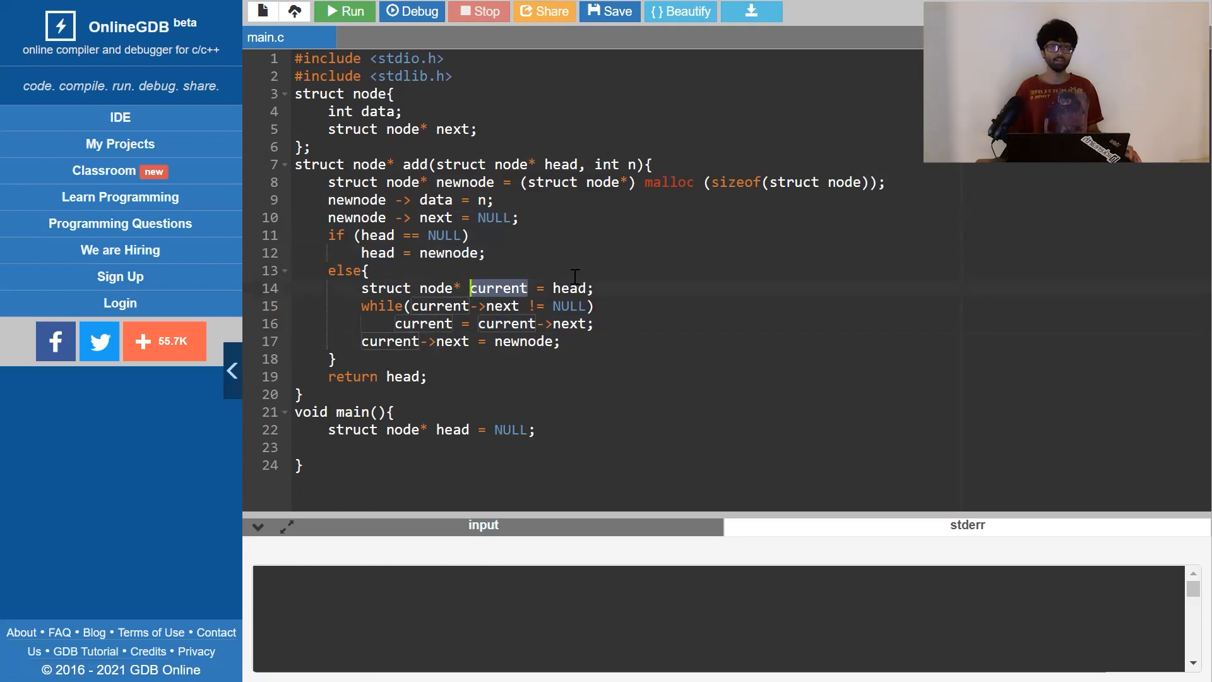
left_click(599, 288)
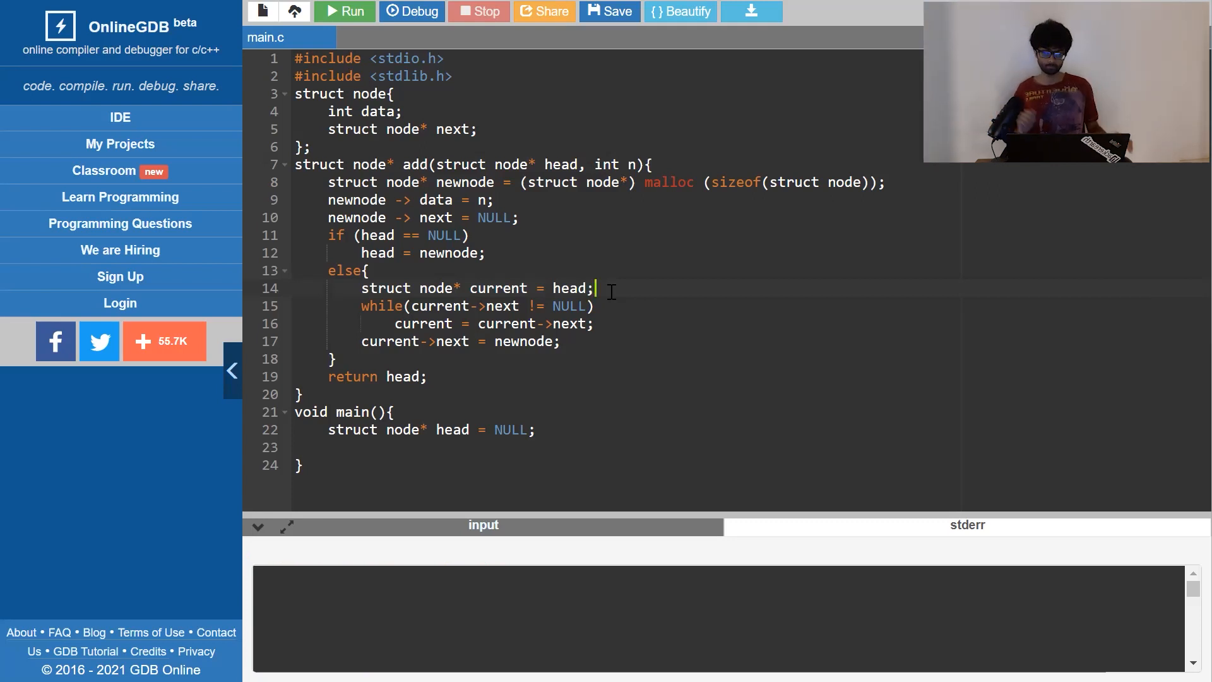
left_click(593, 324)
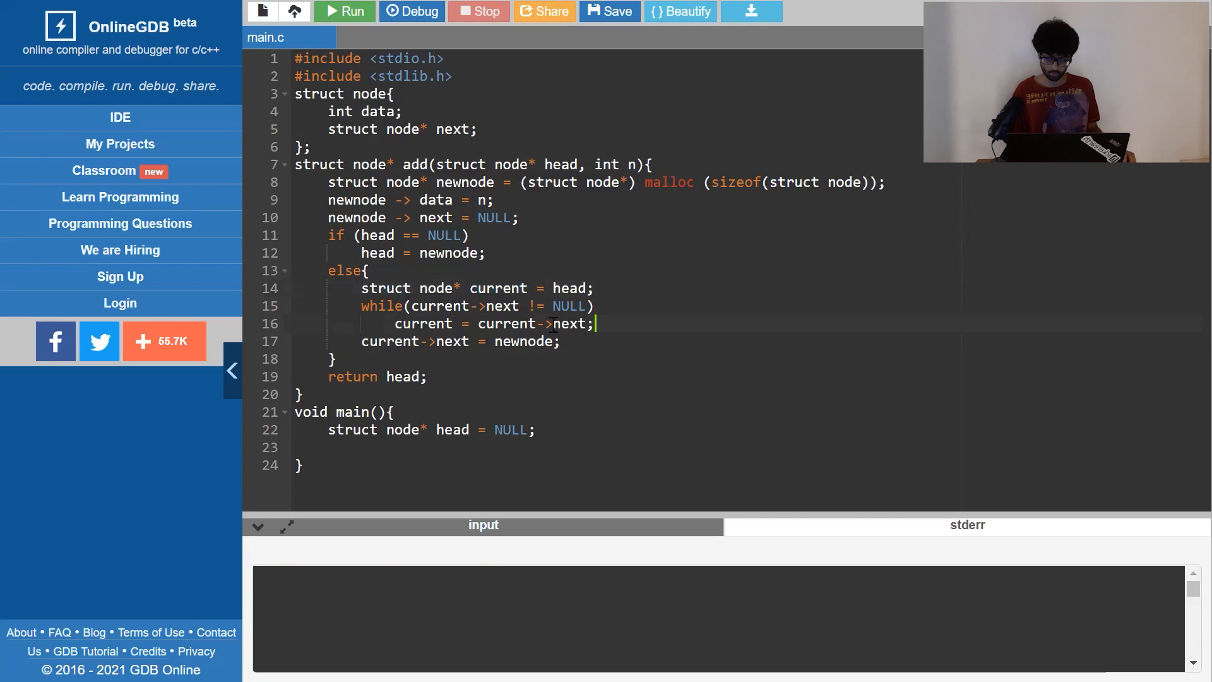
left_click(567, 342)
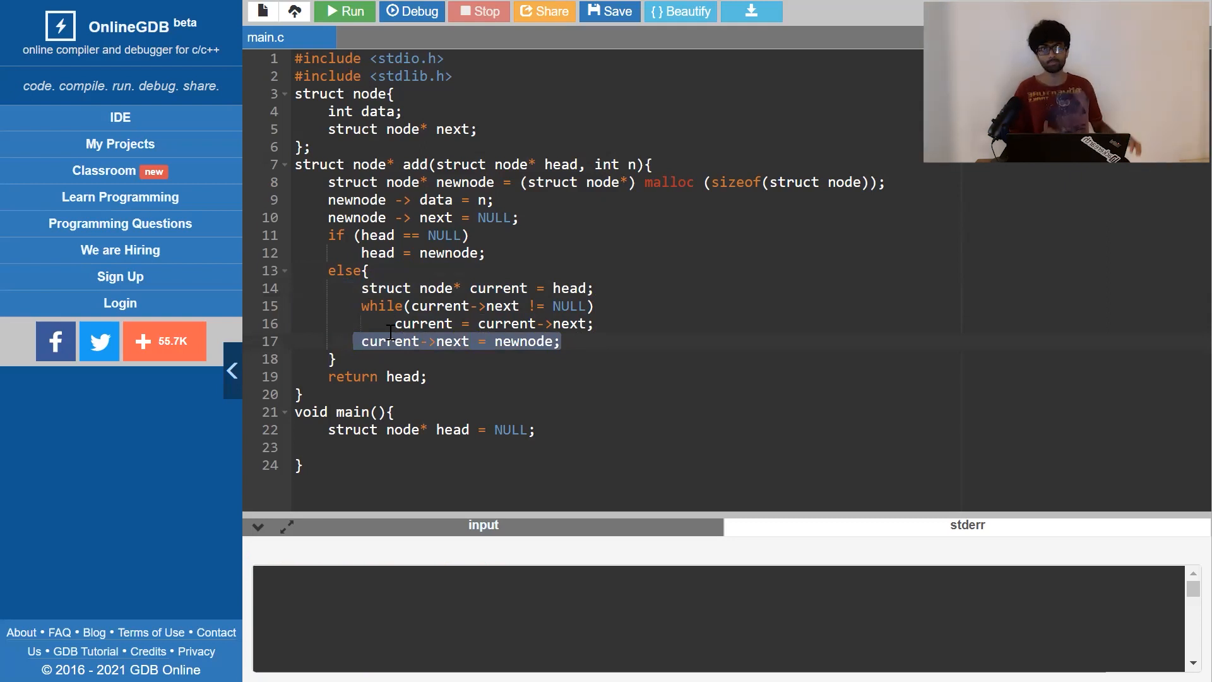
- Write 'head = add(head, 10);', then 100 and 30 on separate lines in main
type("add")
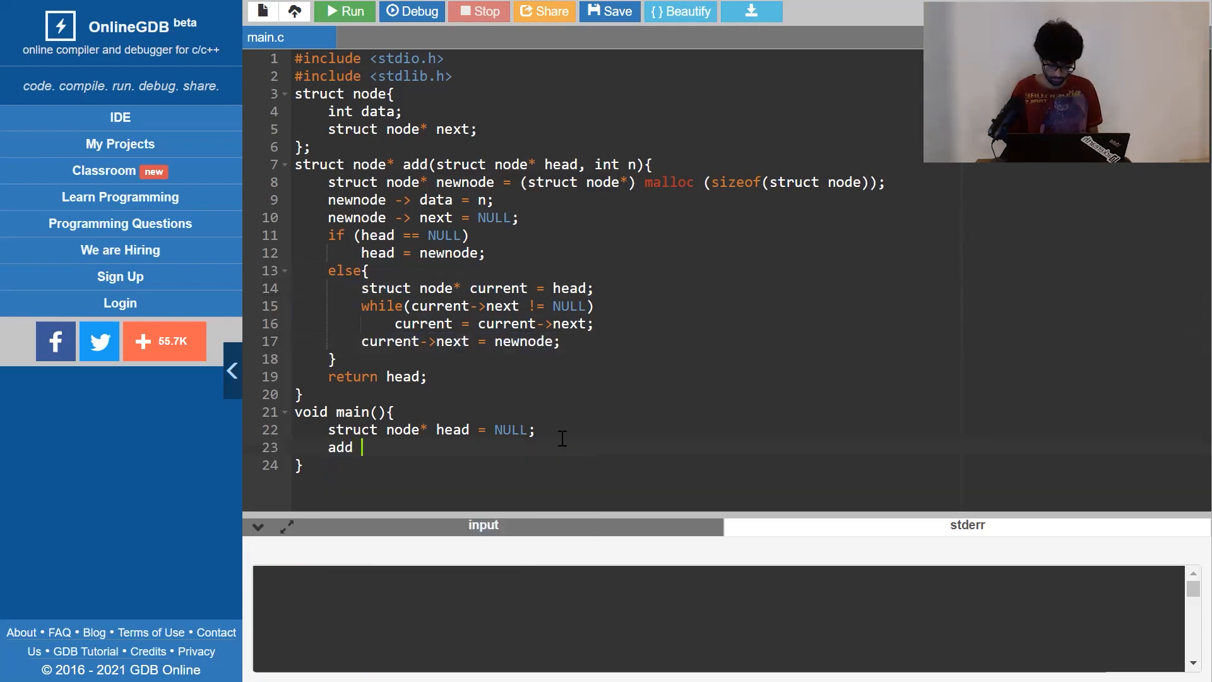
type("(hea")
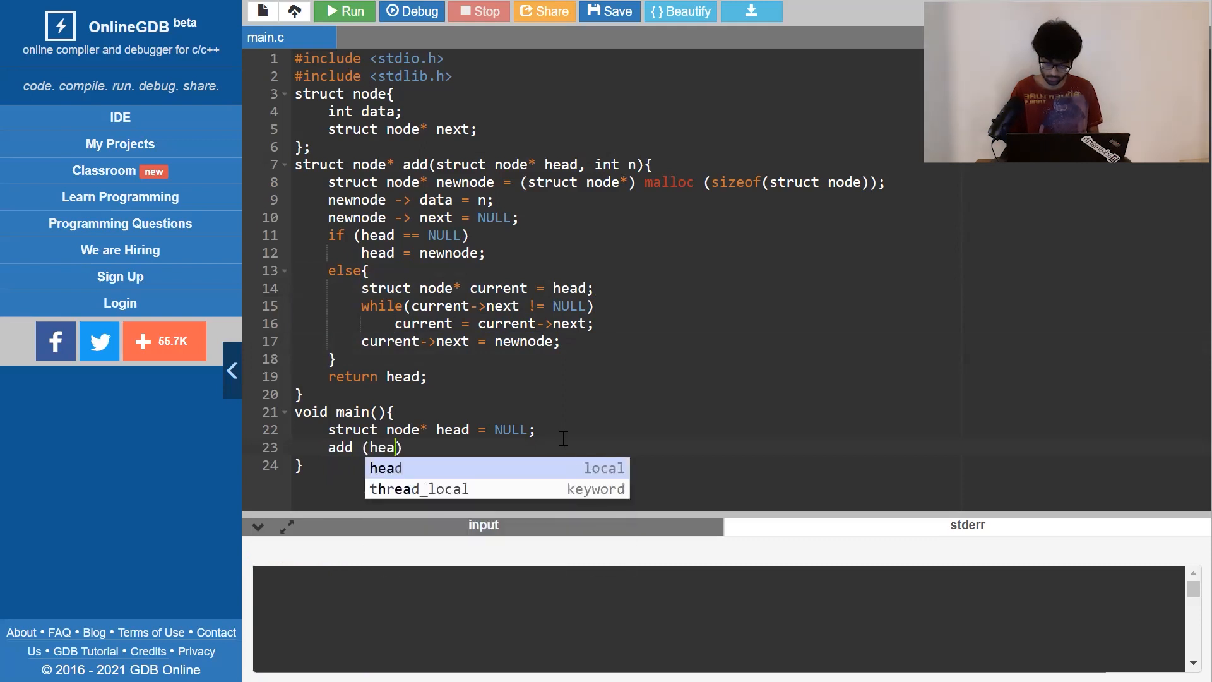
type(", 10")
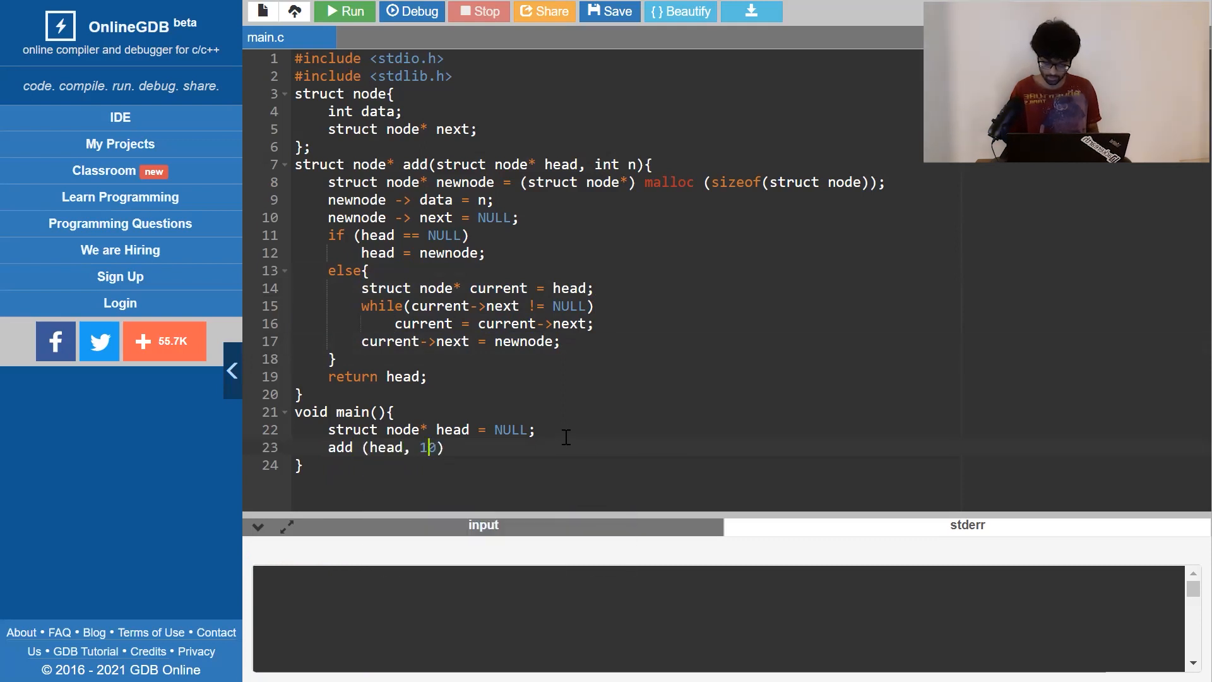
type("head =")
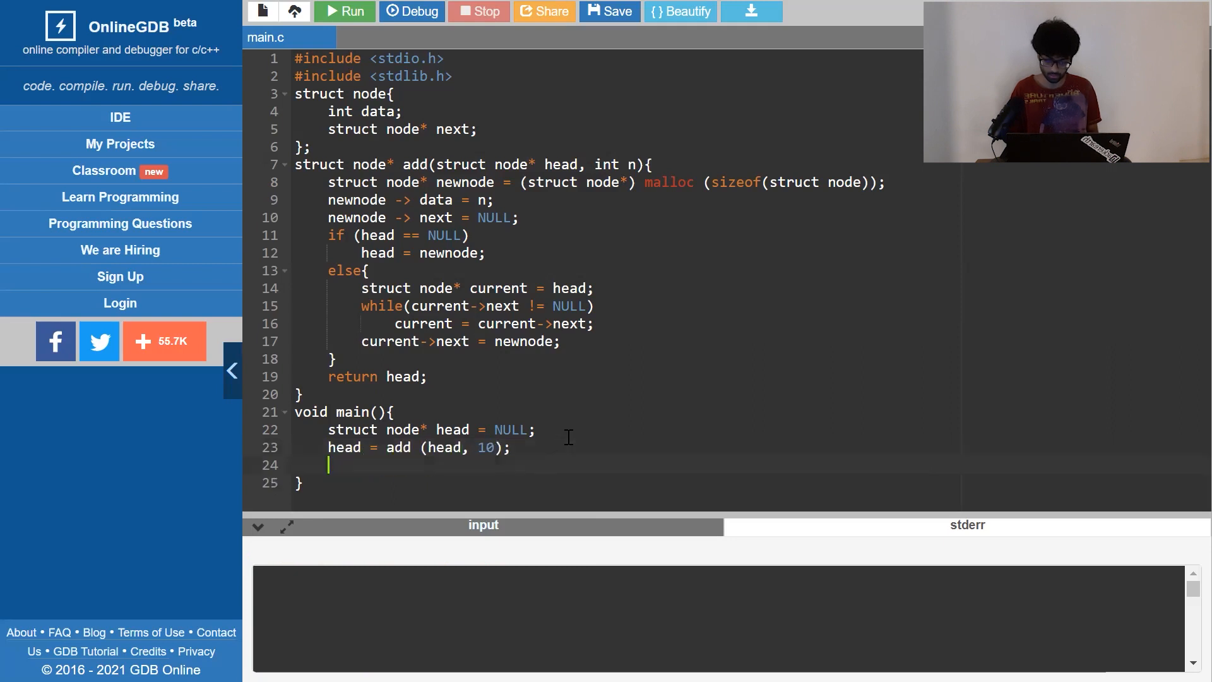
type("head = add(head.")
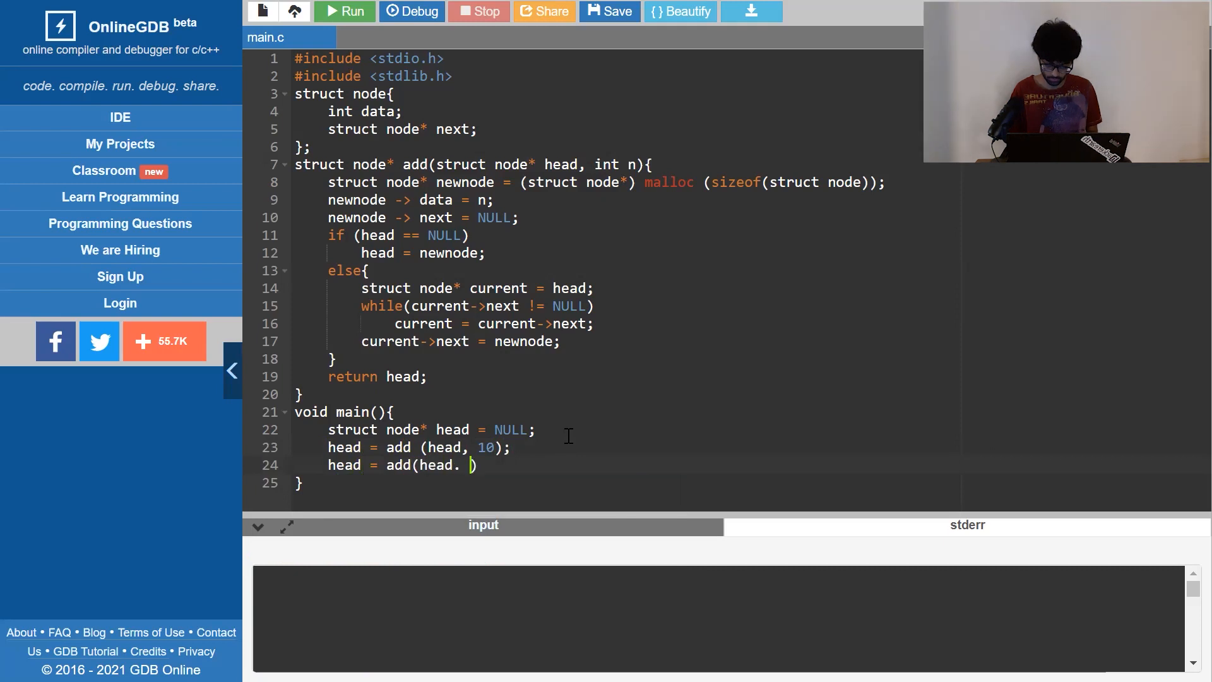
type("100")
type("head =")
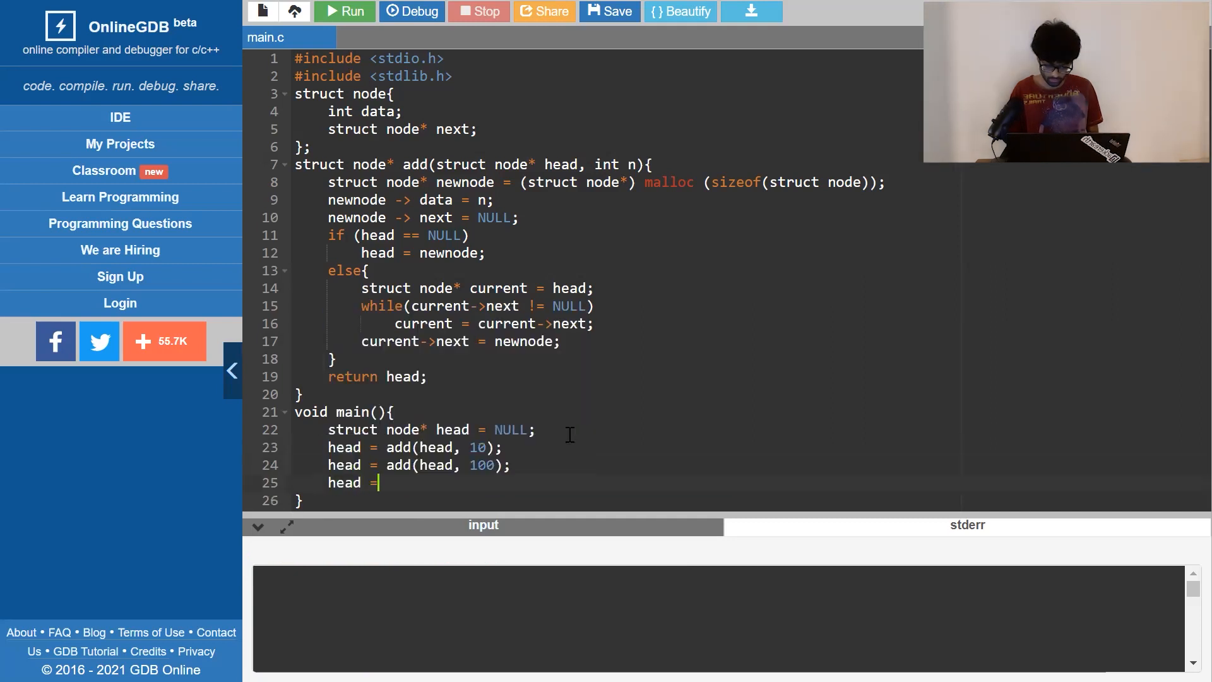
type("add(head, 30);")
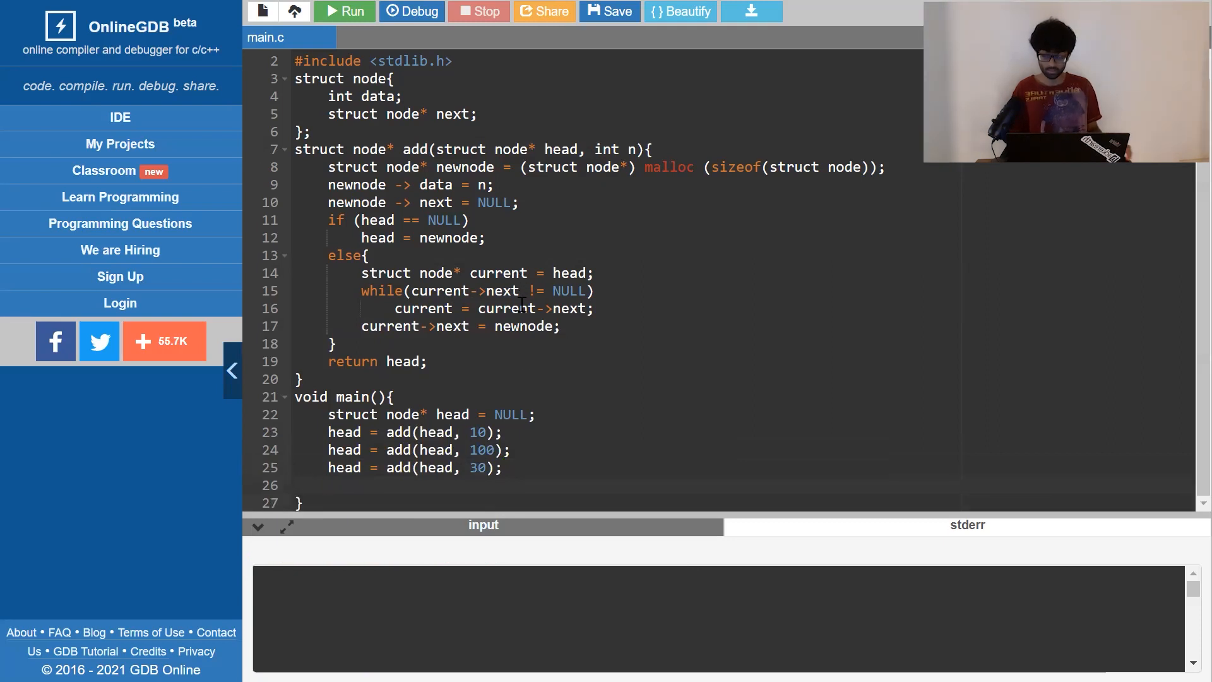
- Declare 'struct node* current = head' and start a while loop over current
type("struct")
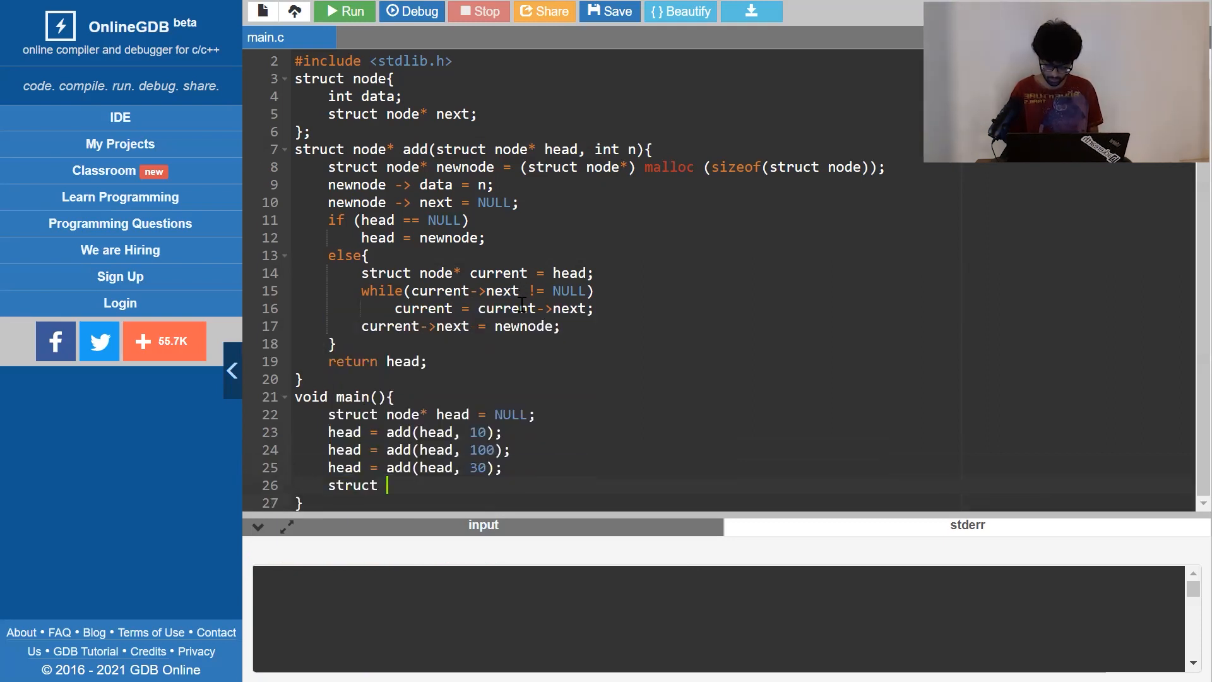
type("node*")
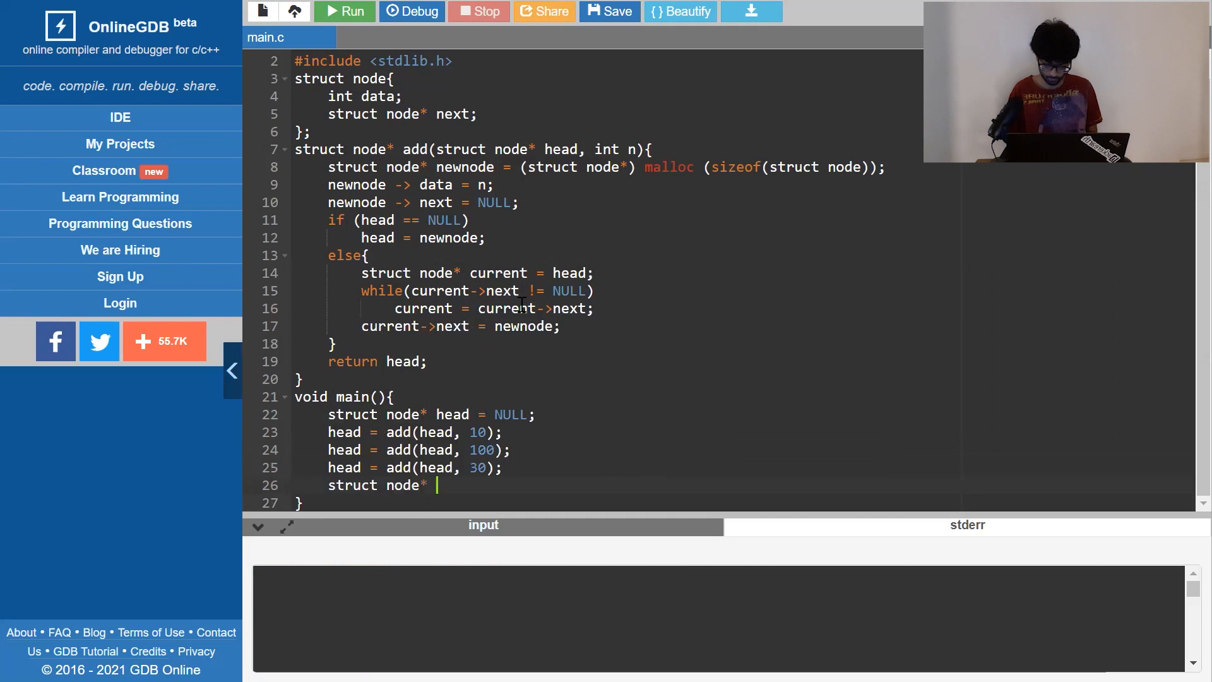
type("current = hea")
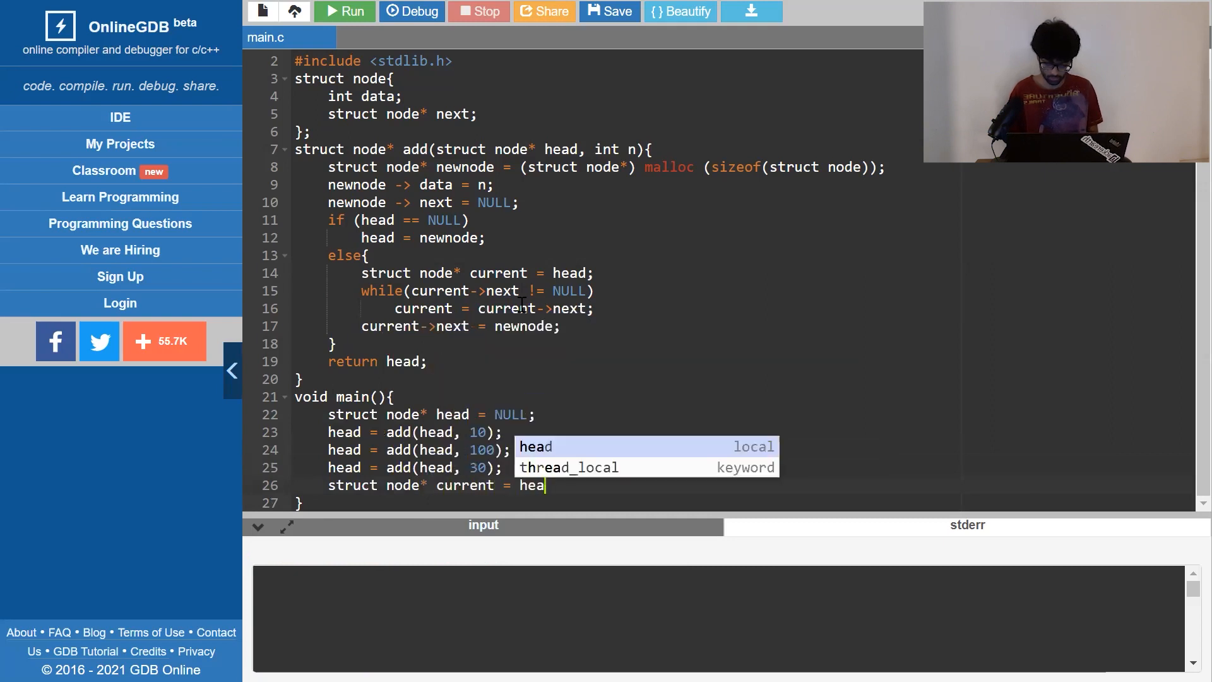
type("while(")
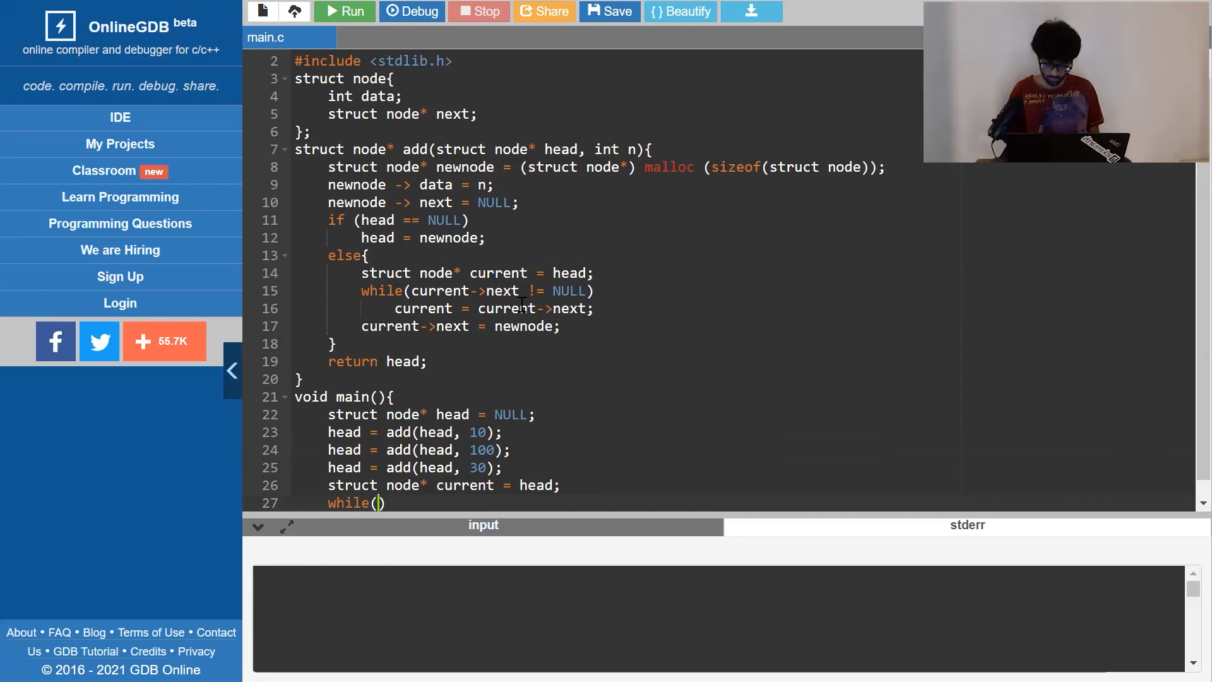
type("current != NULL")
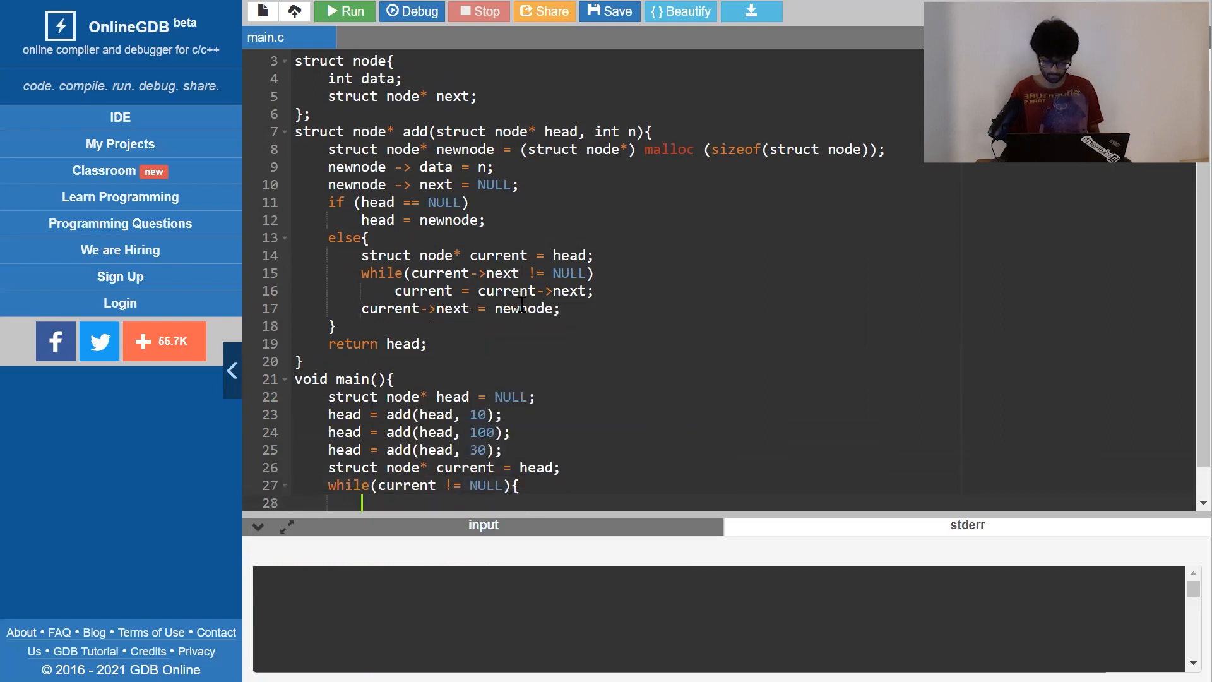
- Print each node's data with %d, advance current, and run to output 10 100 30
type("print()")
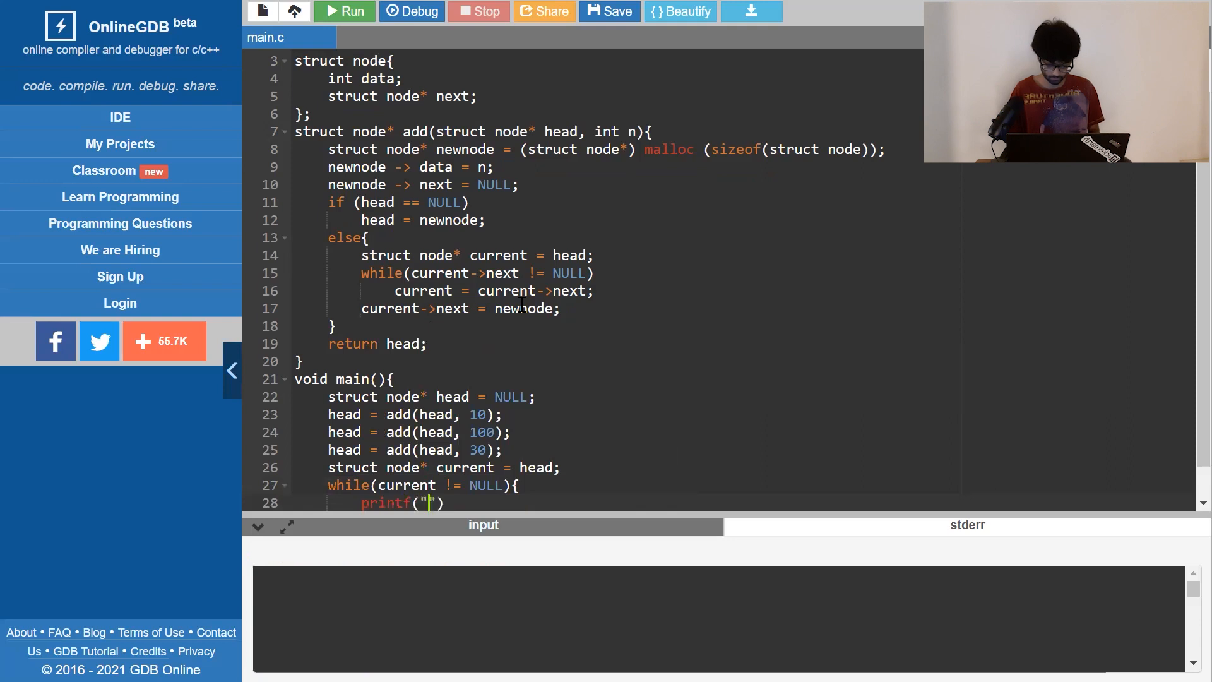
type("%d")
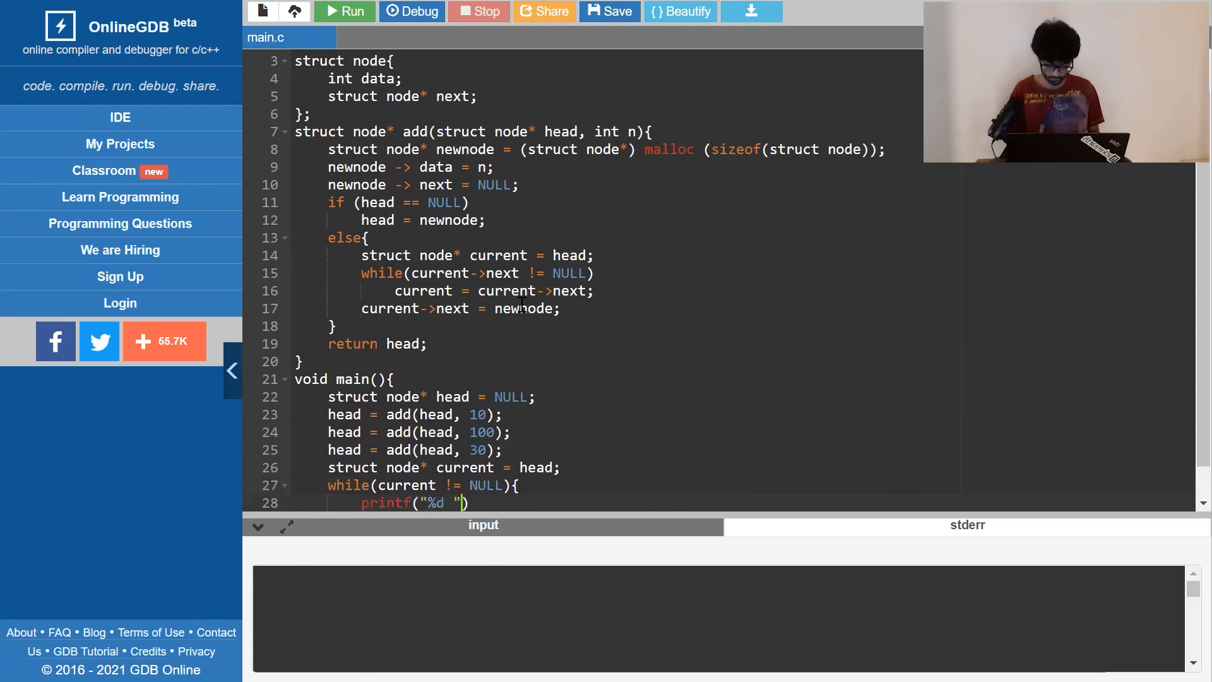
type(", current->data")
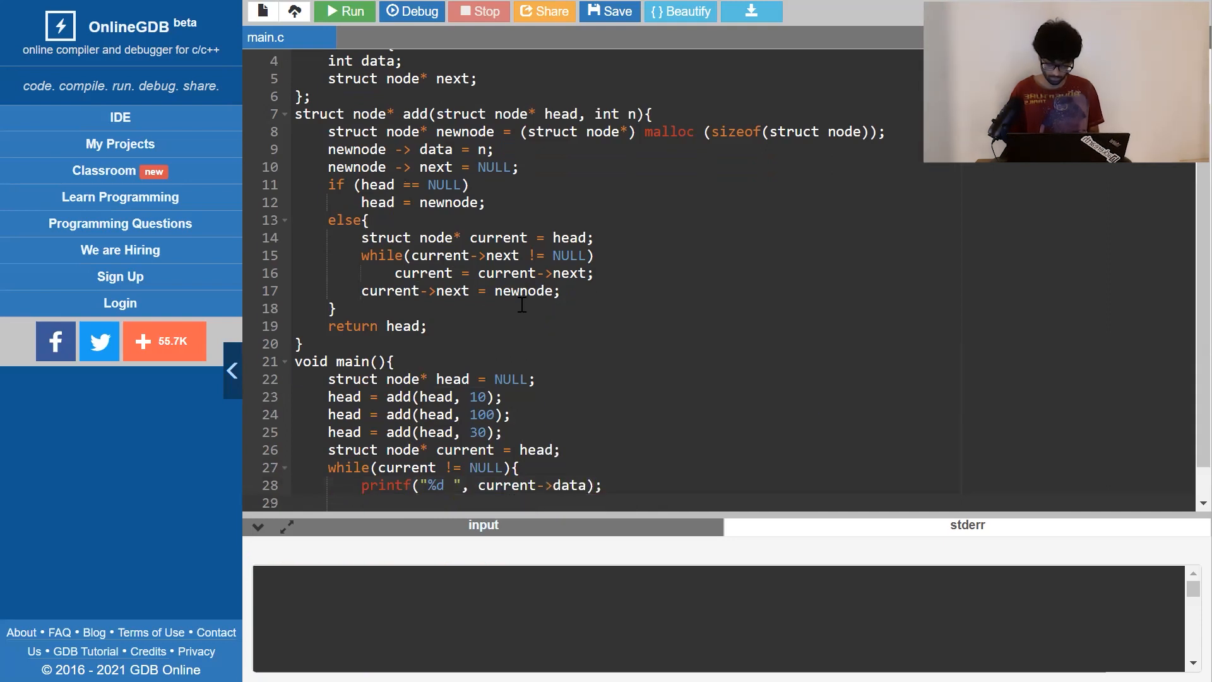
type("current = current->next;")
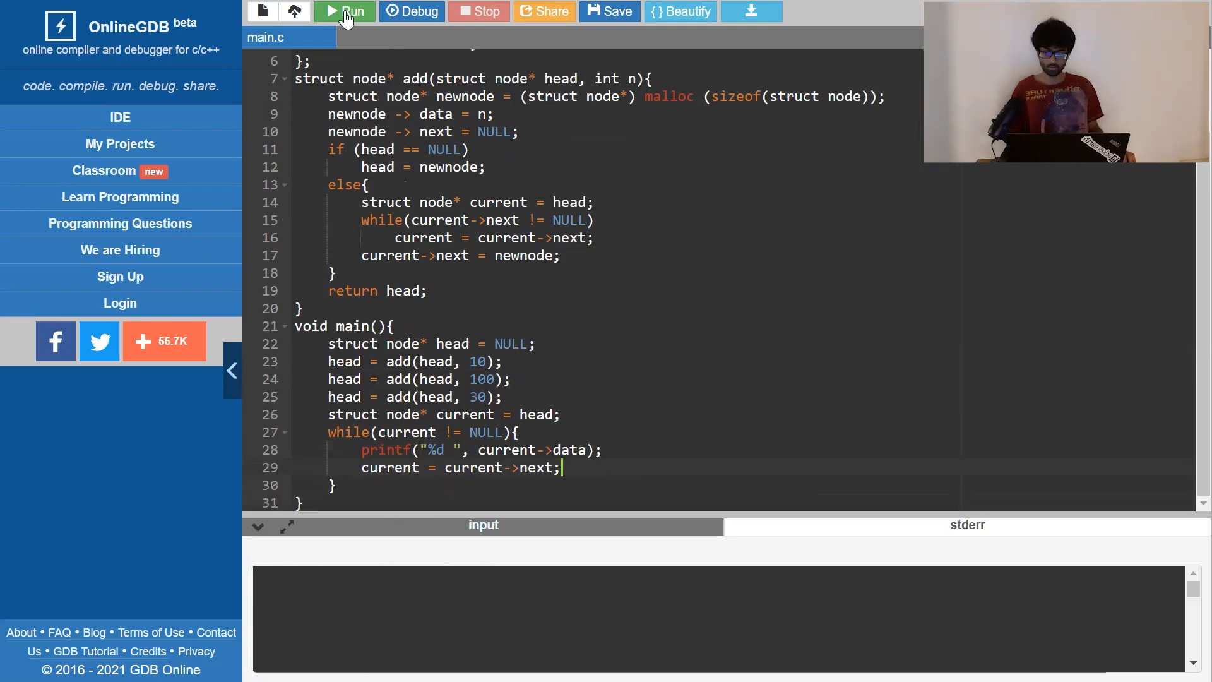
left_click(344, 10)
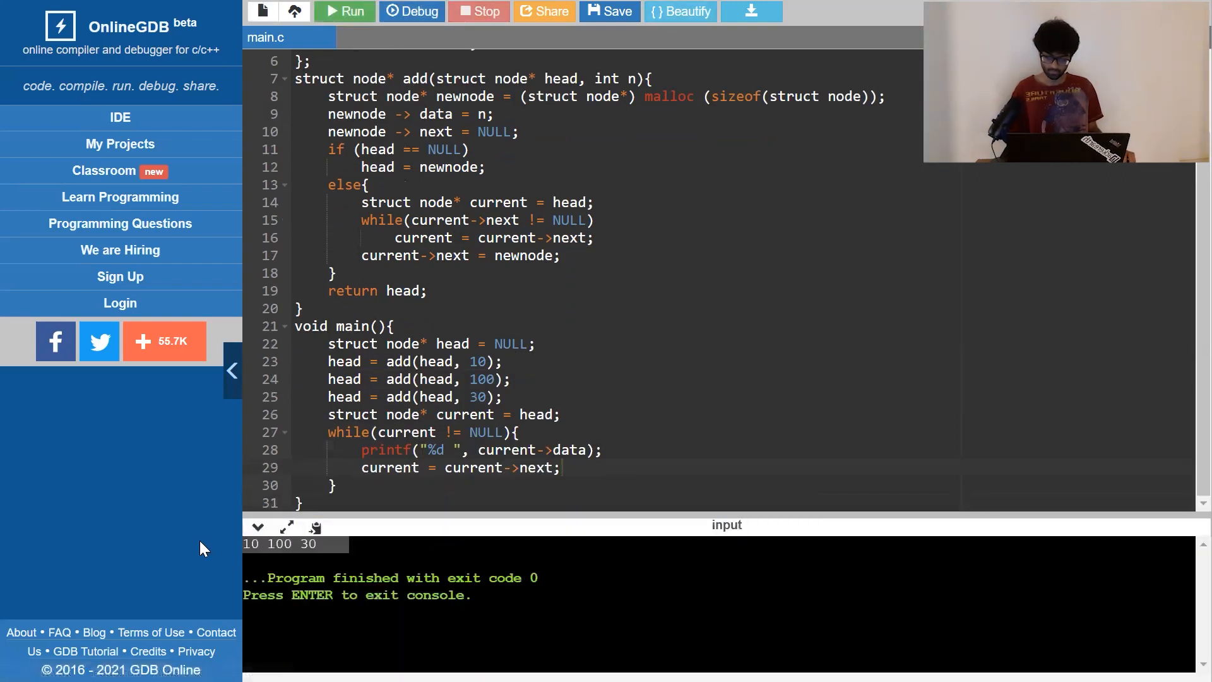